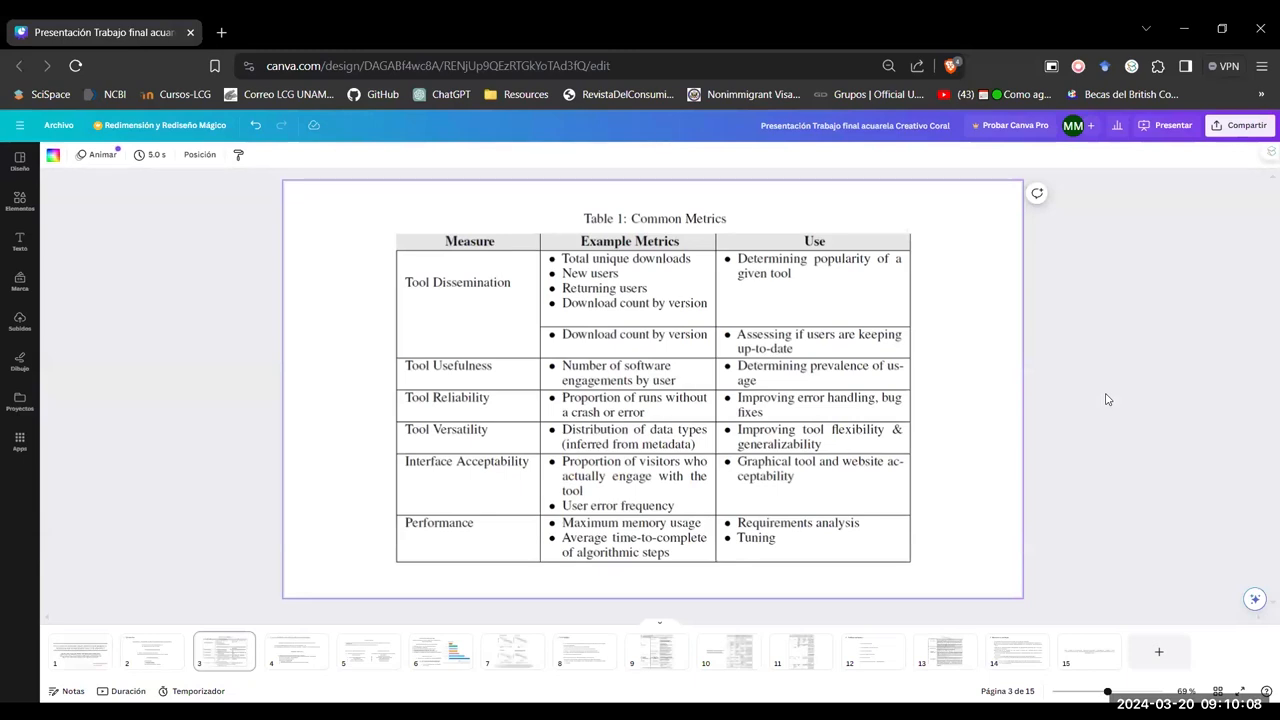
- Select the Common Metrics table image, then move through the page strip to slide 5 on funding support
click(634, 283)
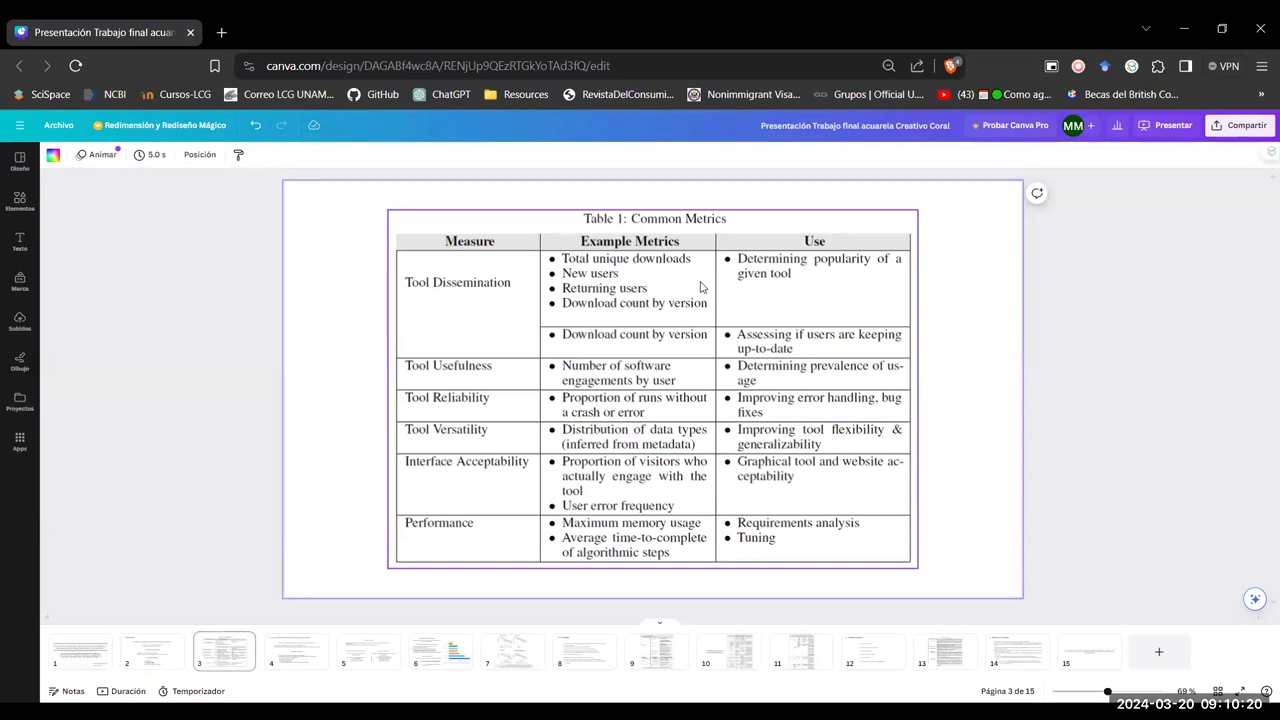
mouse_move(818, 291)
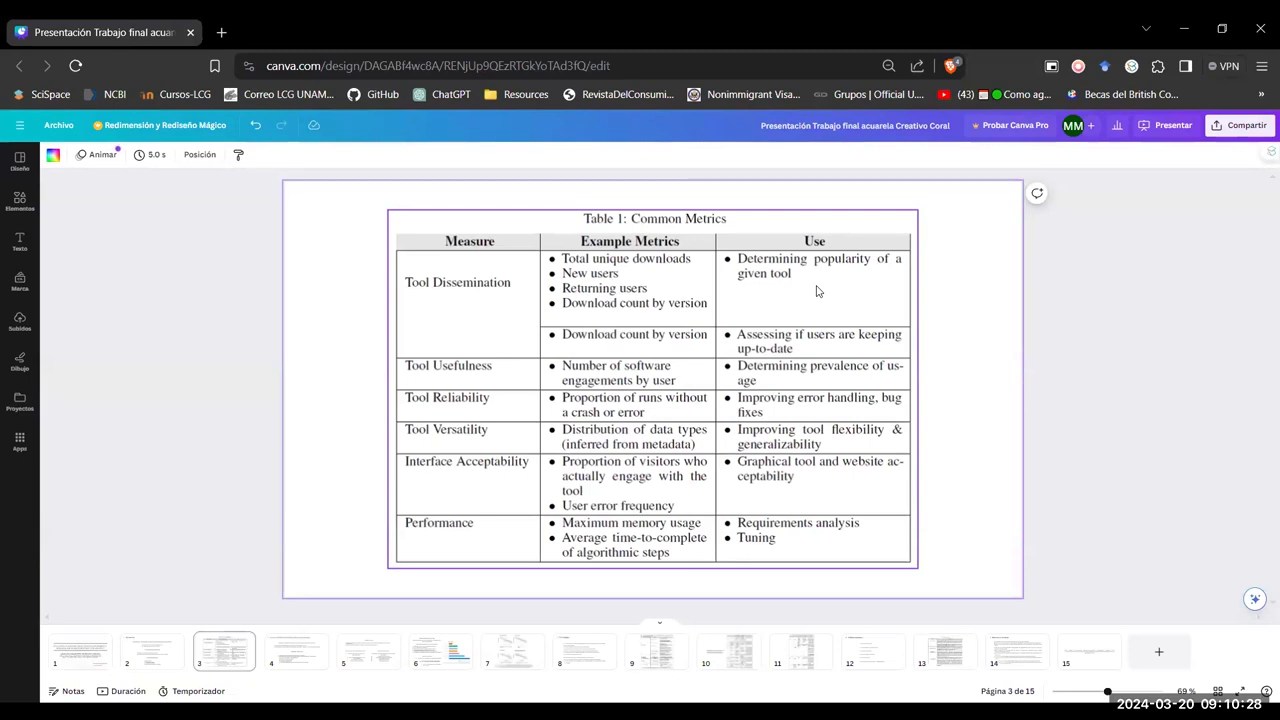
mouse_move(497, 370)
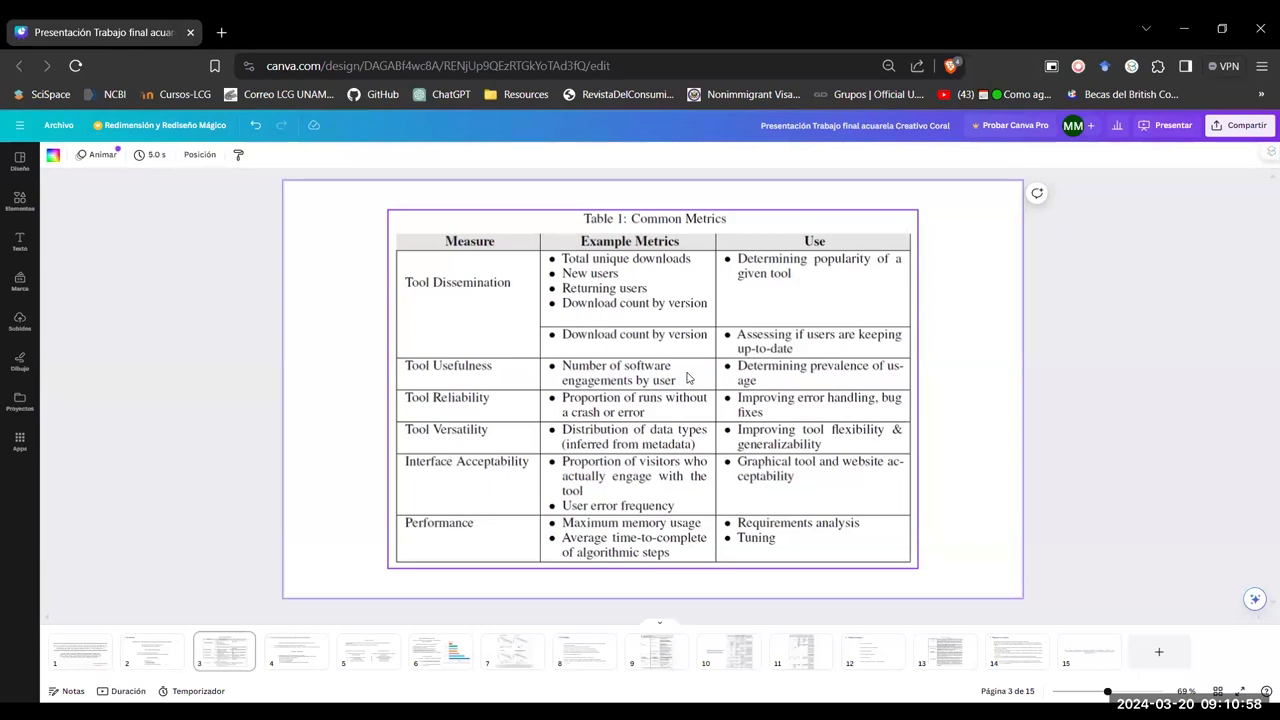
mouse_move(672, 452)
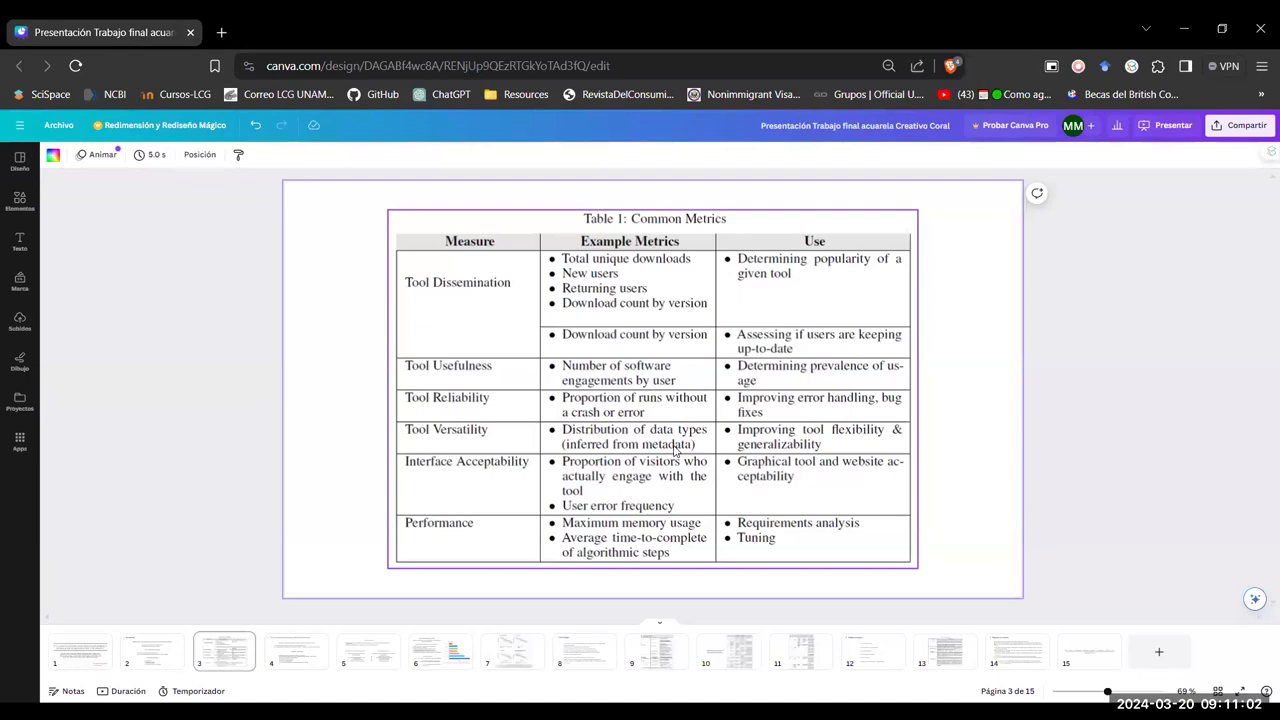
mouse_move(672, 449)
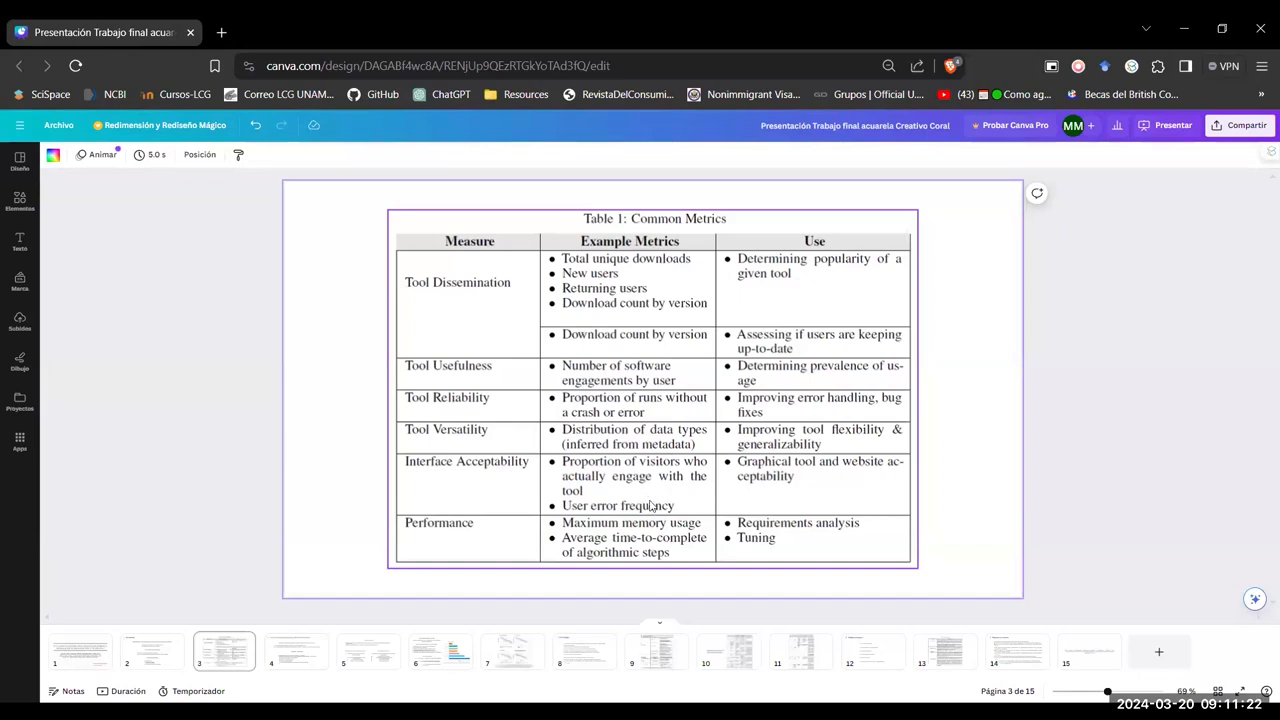
mouse_move(760, 493)
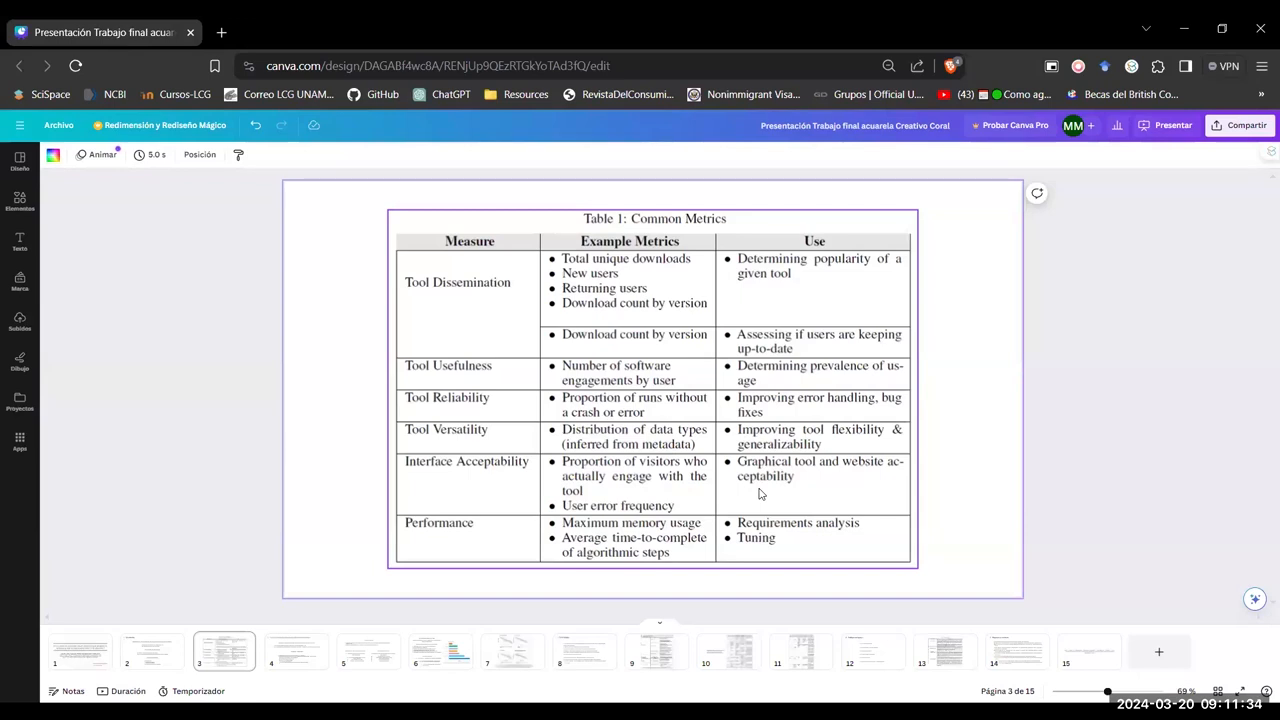
mouse_move(684, 512)
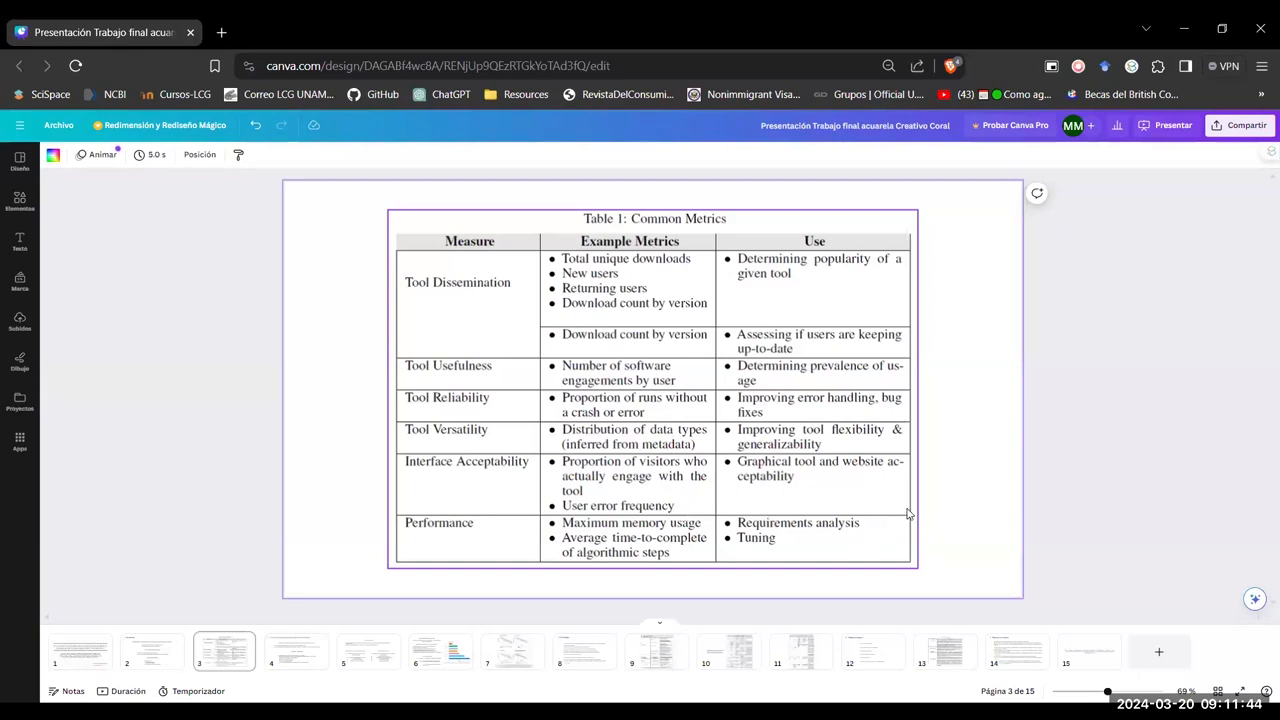
click(296, 650)
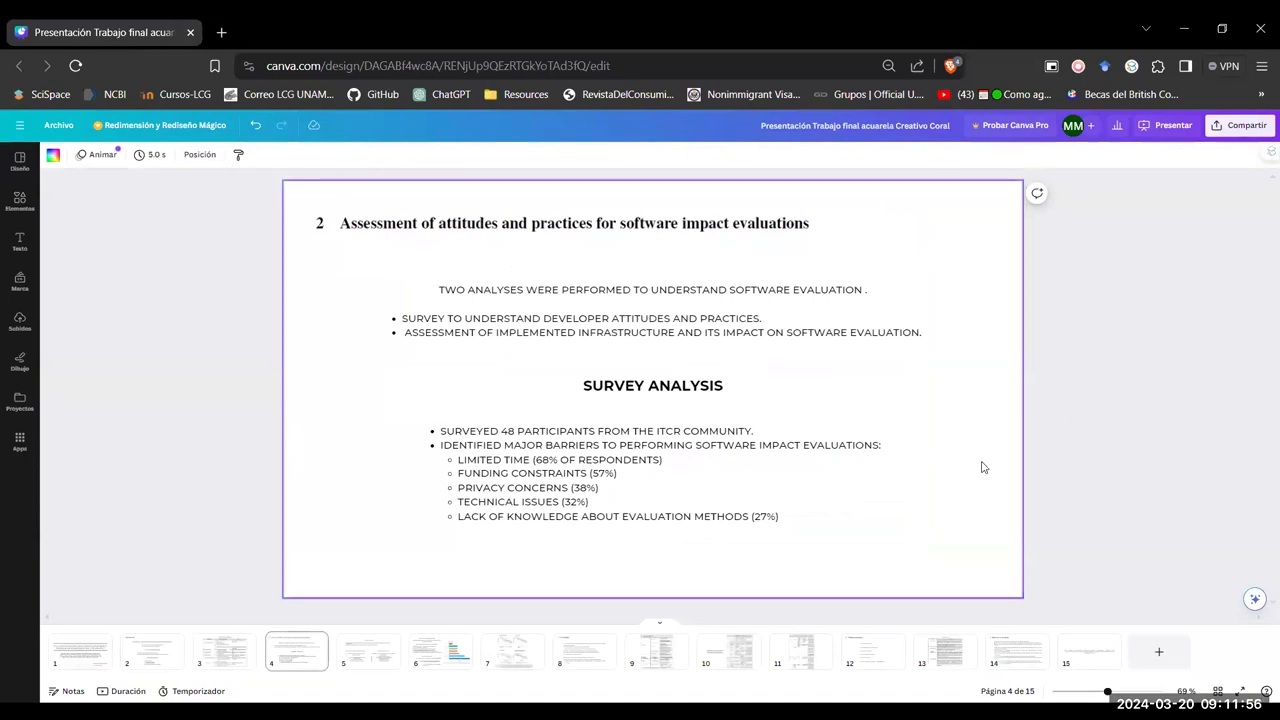
mouse_move(970, 523)
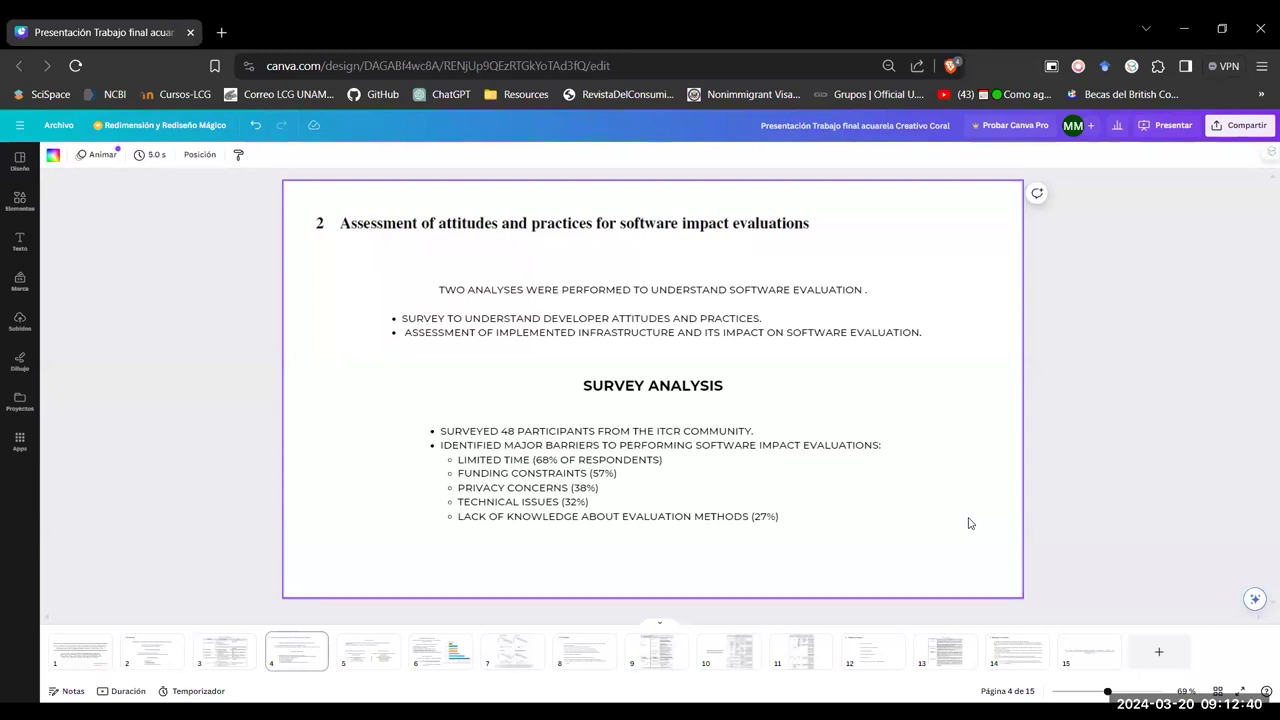
mouse_move(962, 470)
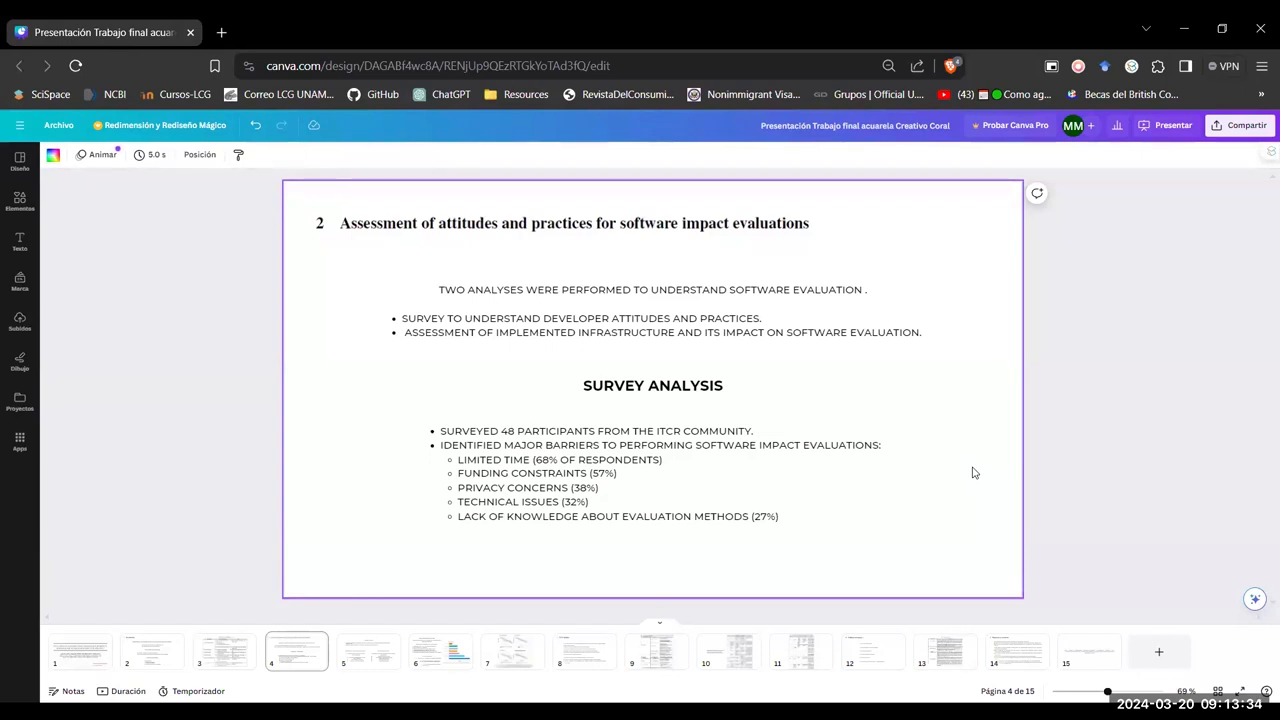
mouse_move(963, 514)
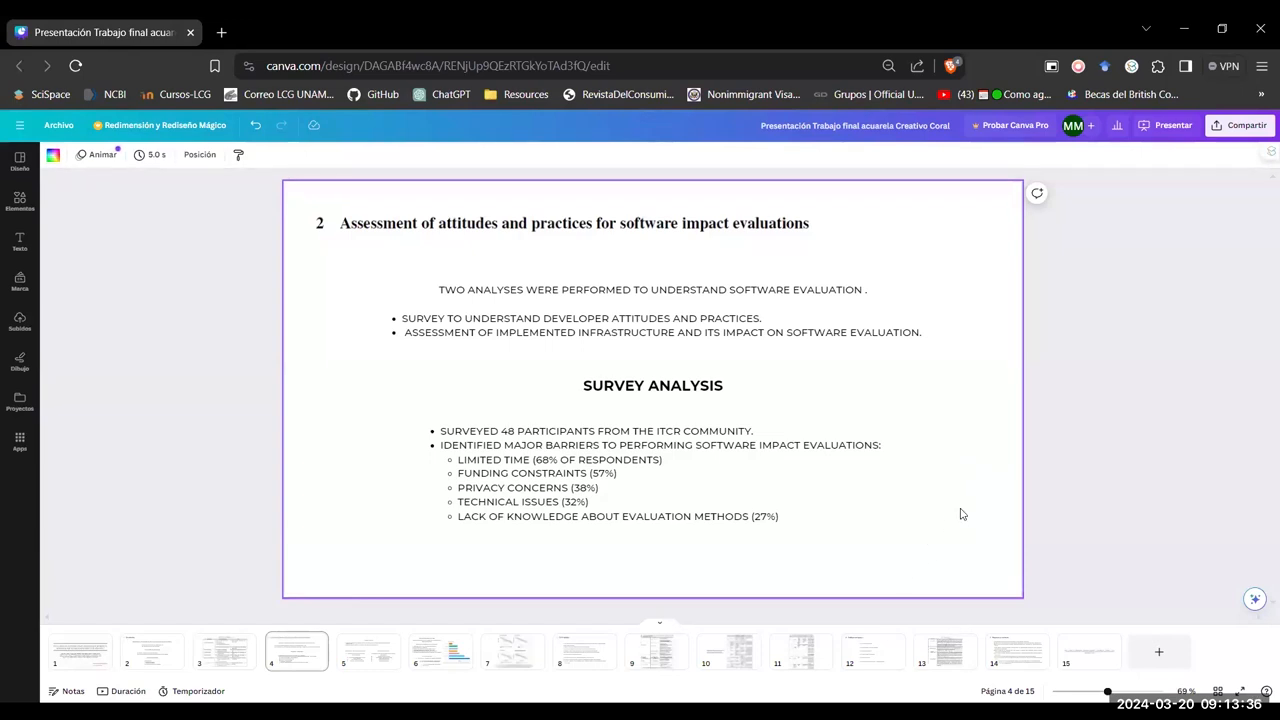
click(368, 651)
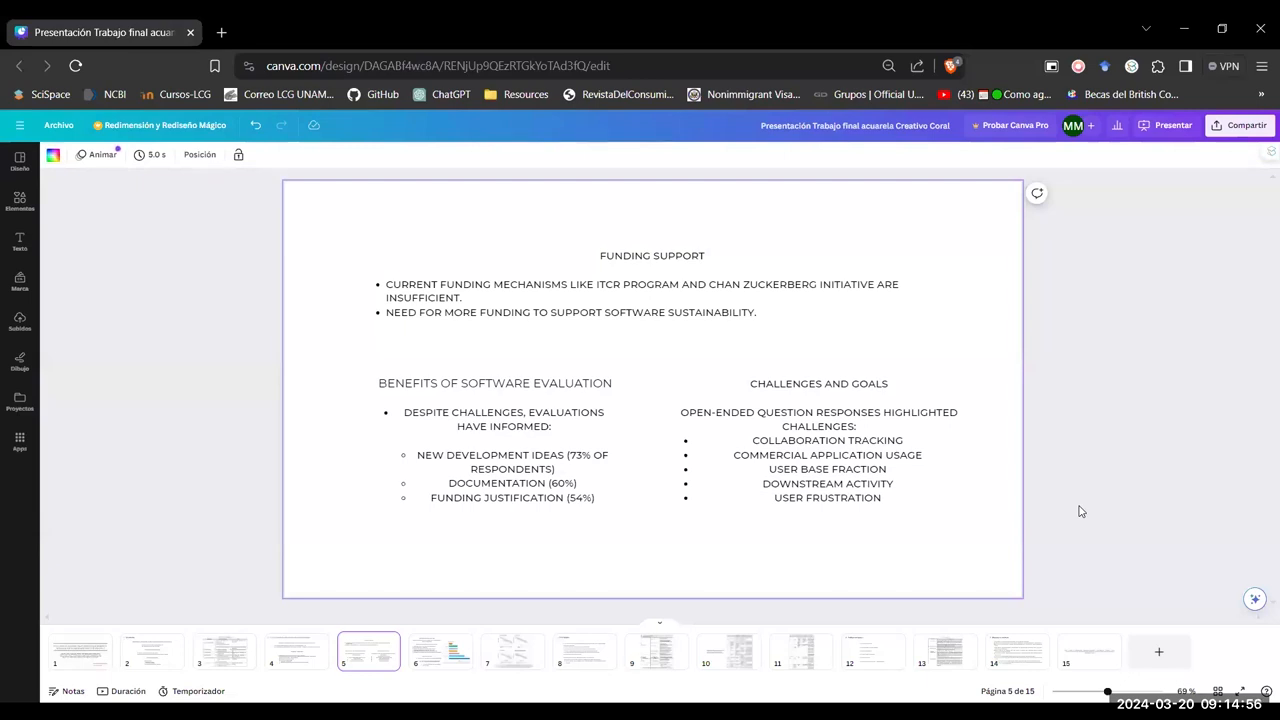
mouse_move(432, 663)
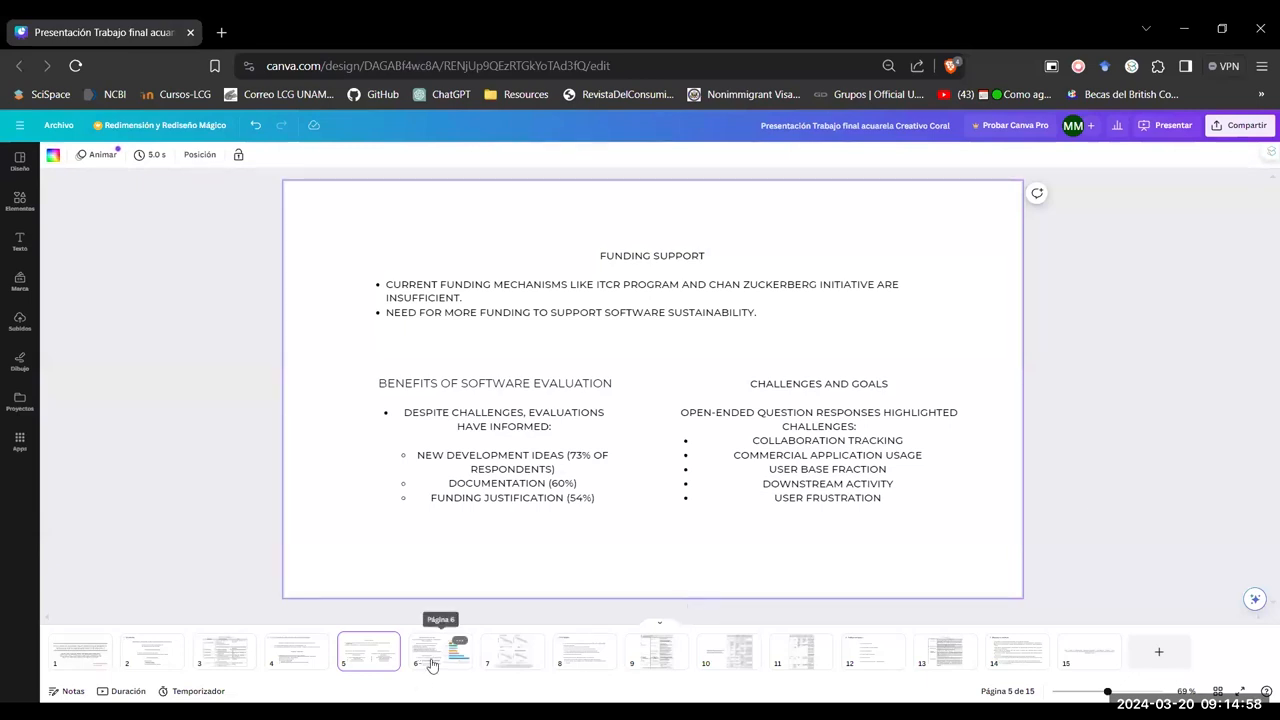
- Advance from slide 6 on infrastructure analysis to slide 7 with the Figure 2 usage-versus-release-year charts
click(440, 651)
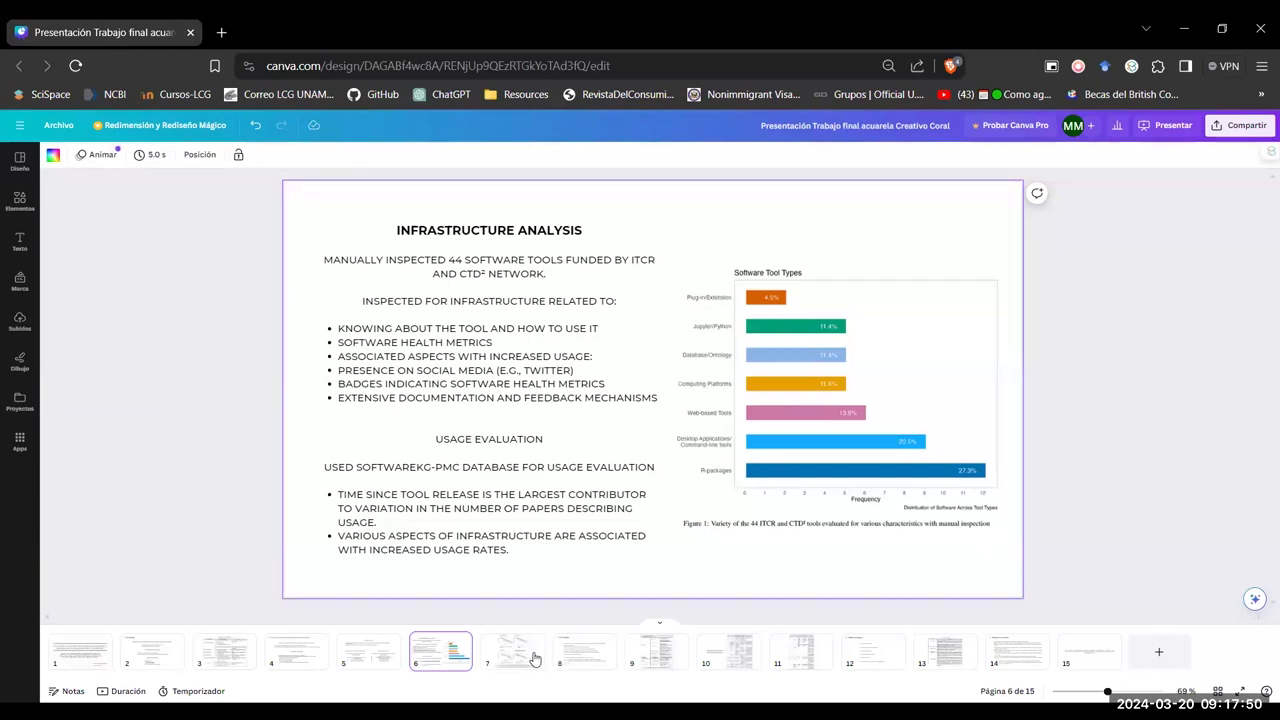
click(512, 651)
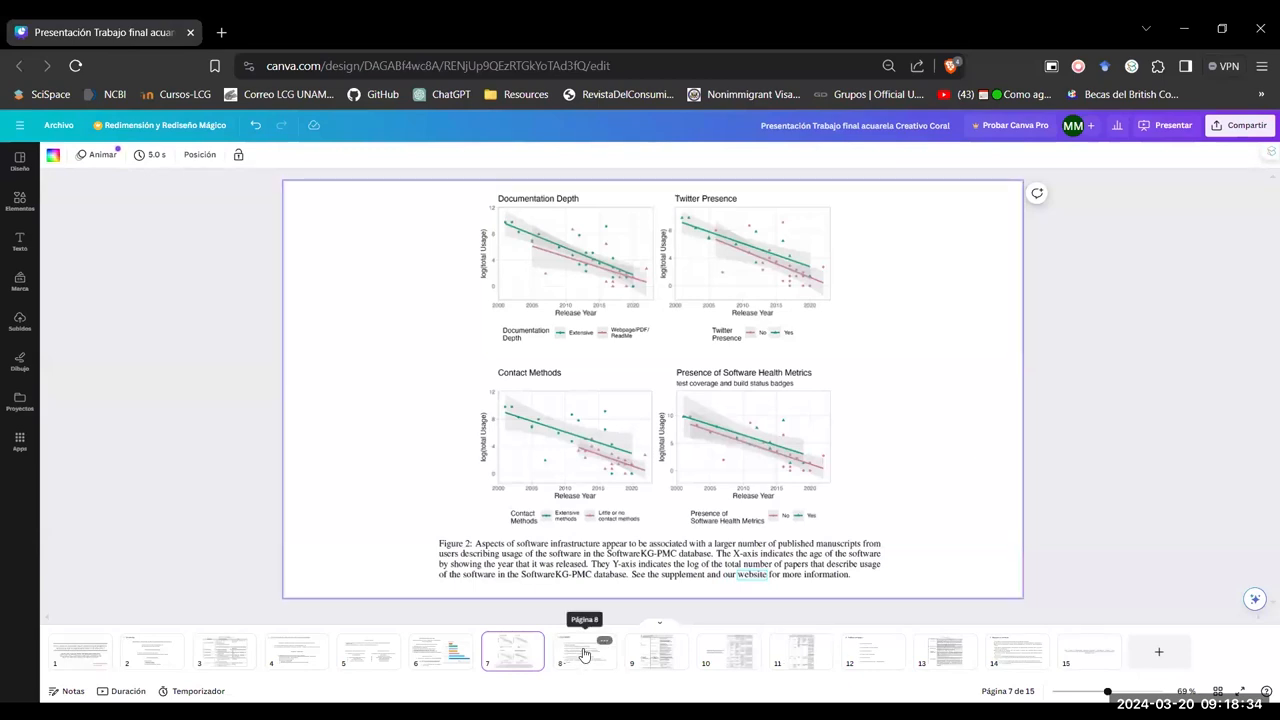
click(584, 651)
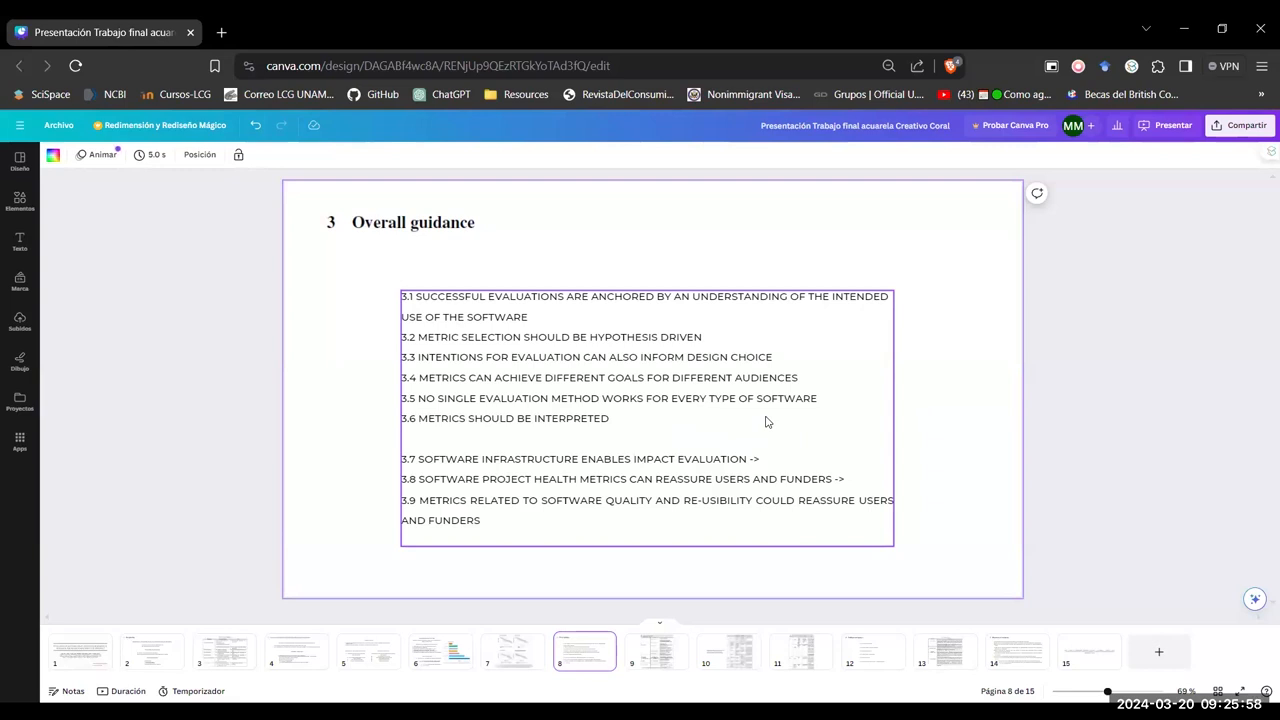
- Deselect the text box on slide 8 listing Overall guidance points 3.1 to 3.9
click(915, 416)
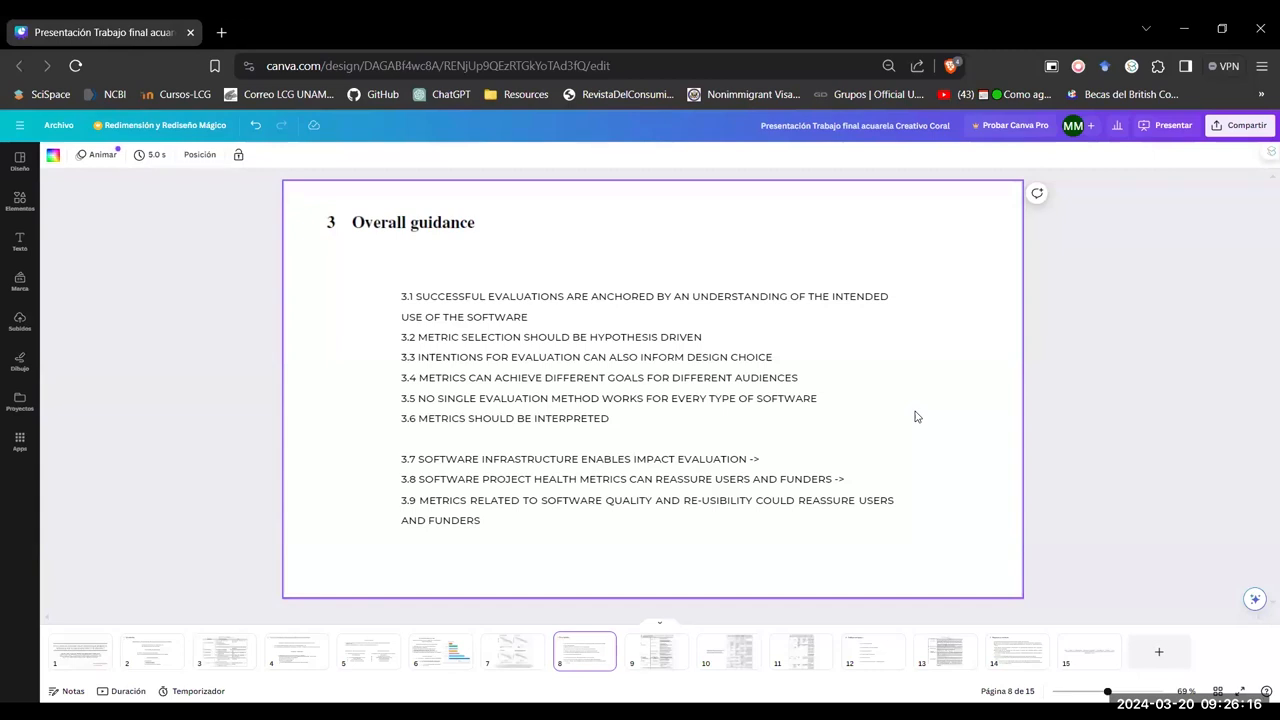
- Switch to slide 9 showing Table 2 on software evaluation needs and benefits
click(656, 651)
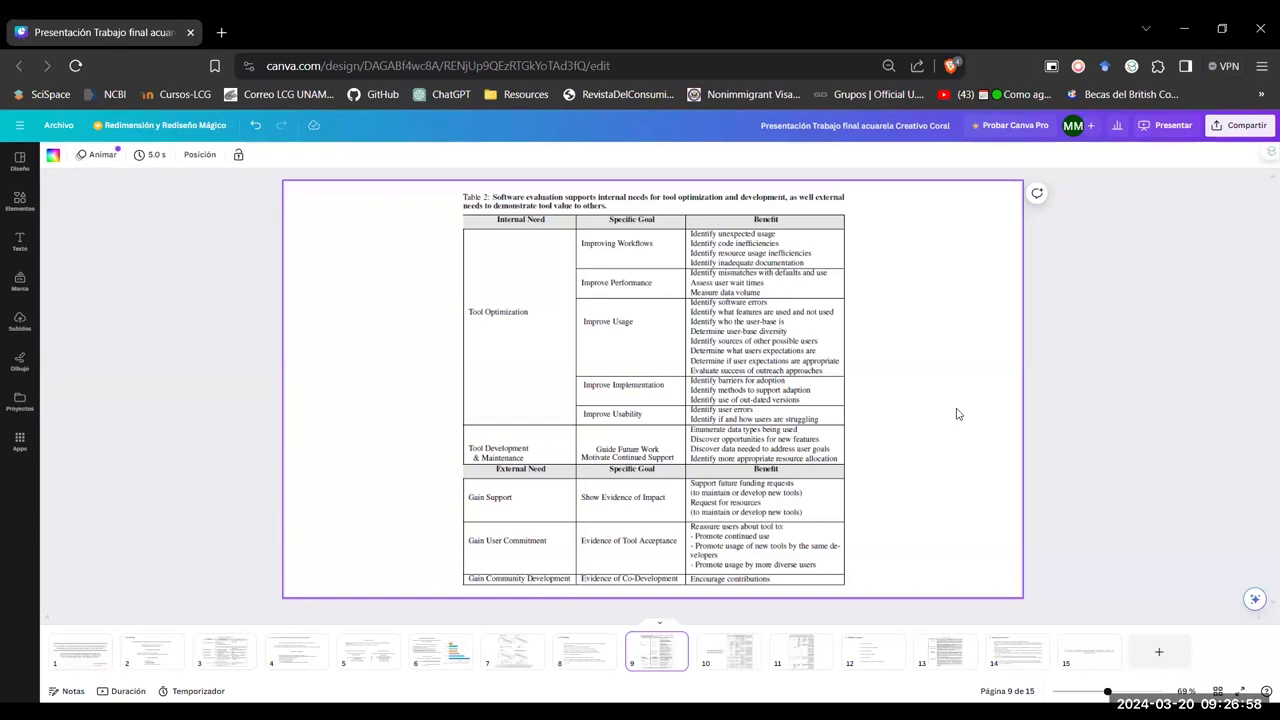
mouse_move(960, 412)
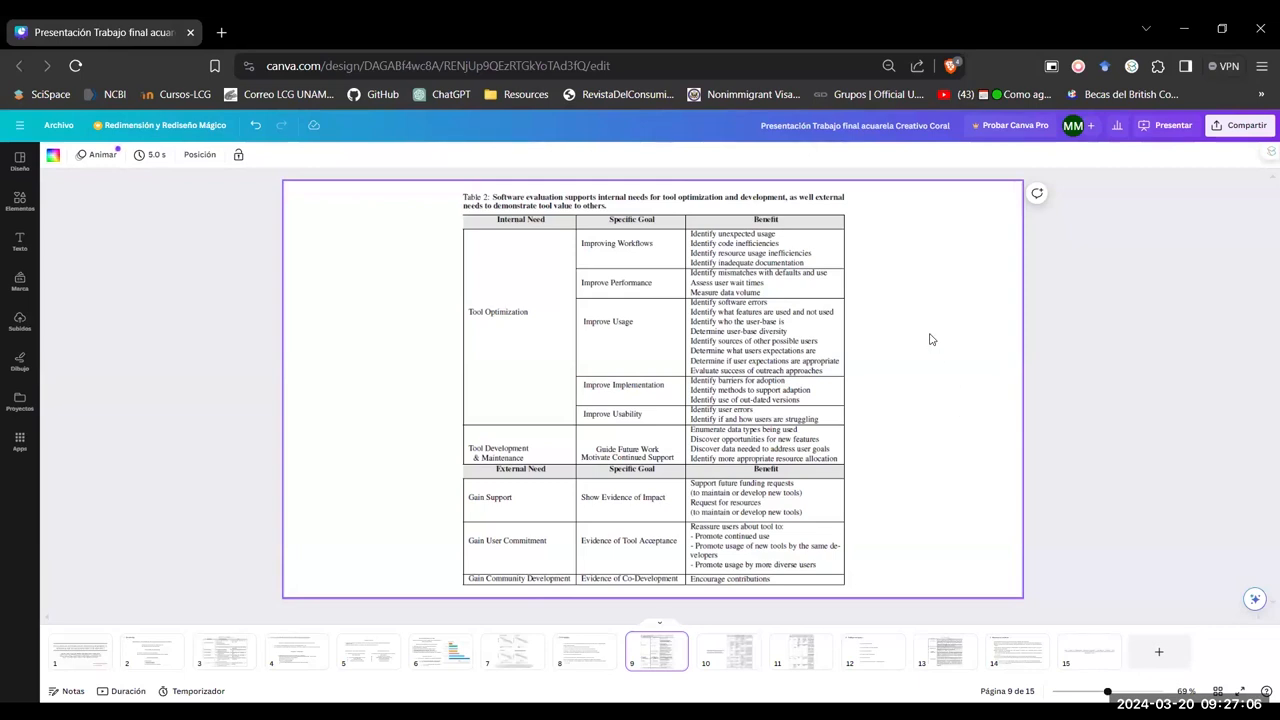
mouse_move(913, 328)
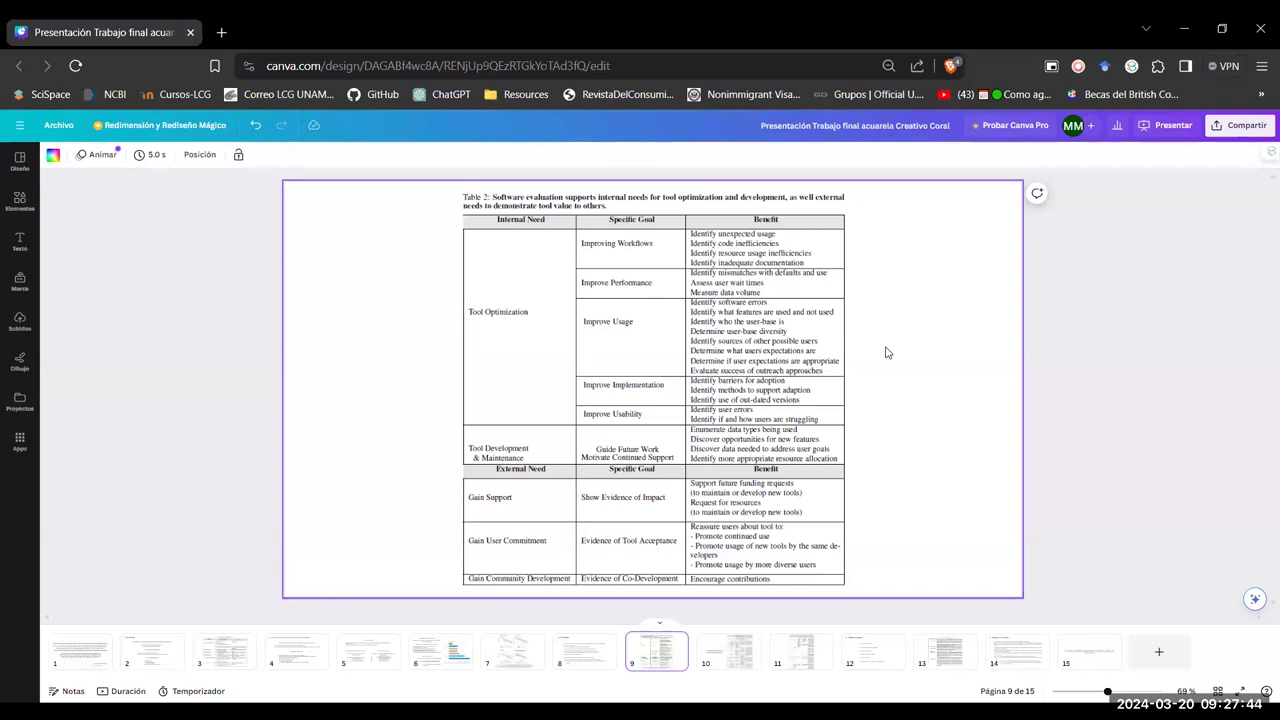
mouse_move(895, 353)
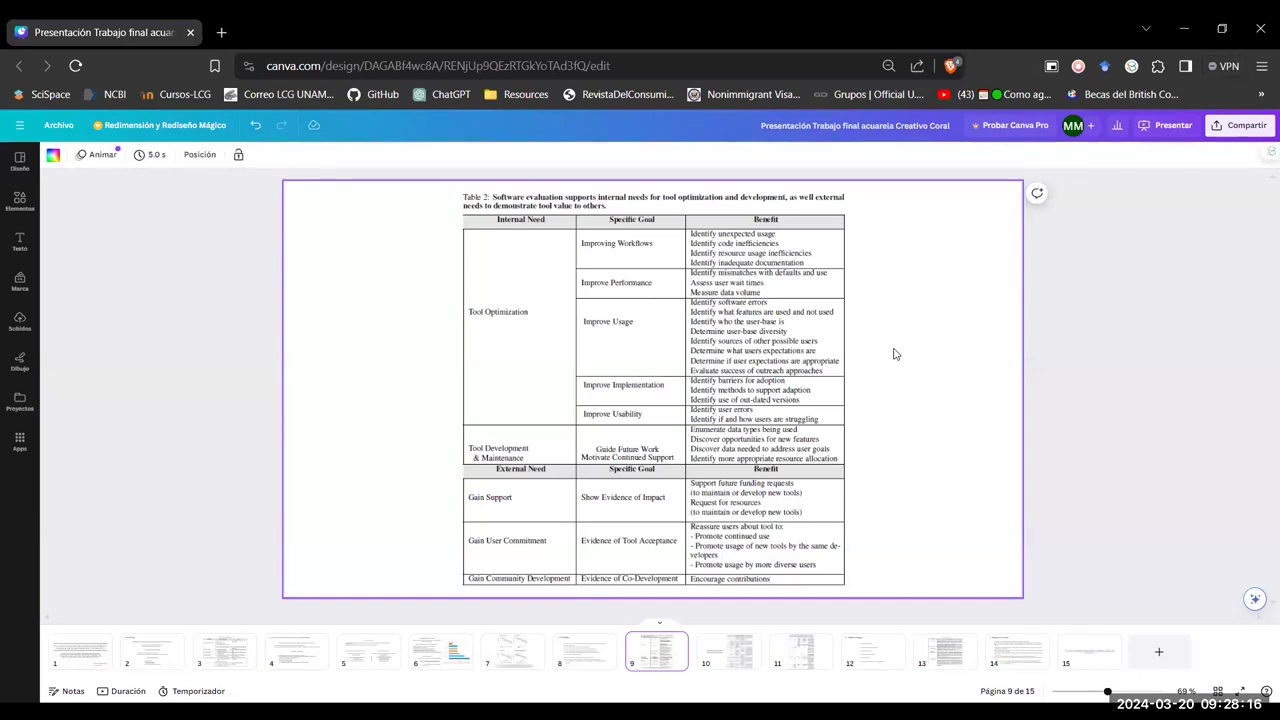
mouse_move(910, 346)
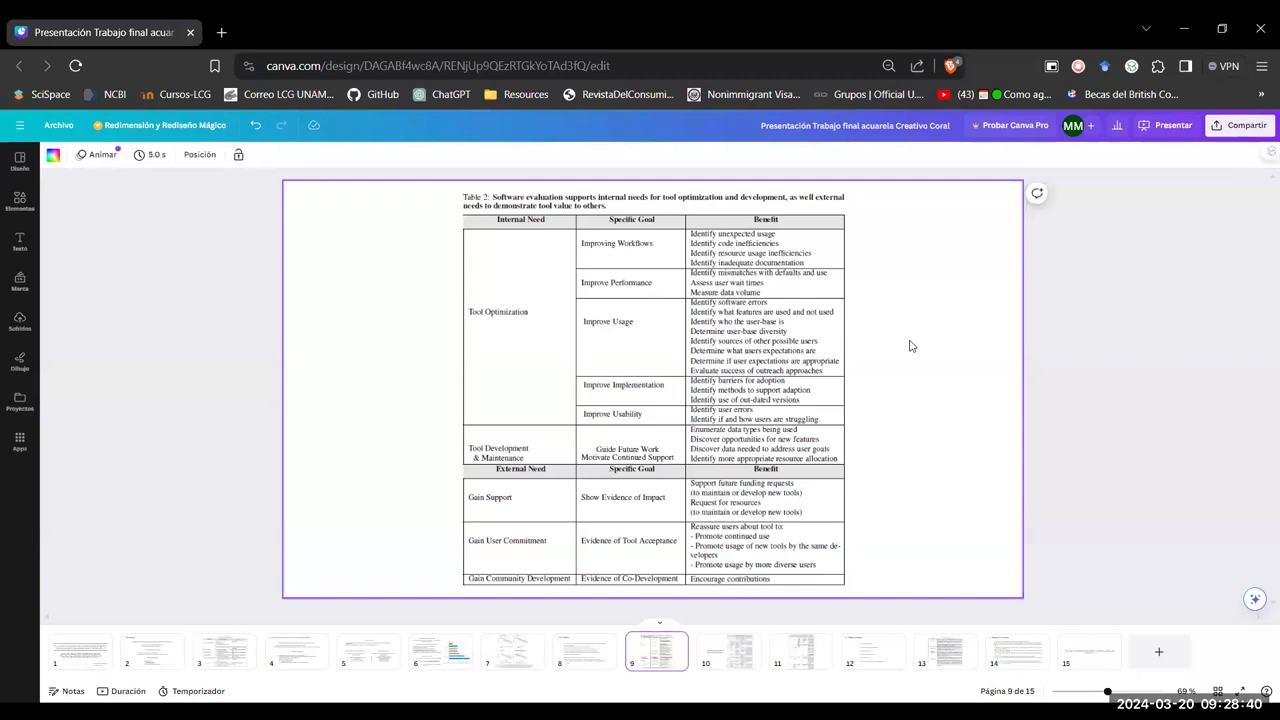
- Revisit slide 8's Overall guidance list, then move on to slide 10 with Table 3 on infrastructure tools
click(584, 651)
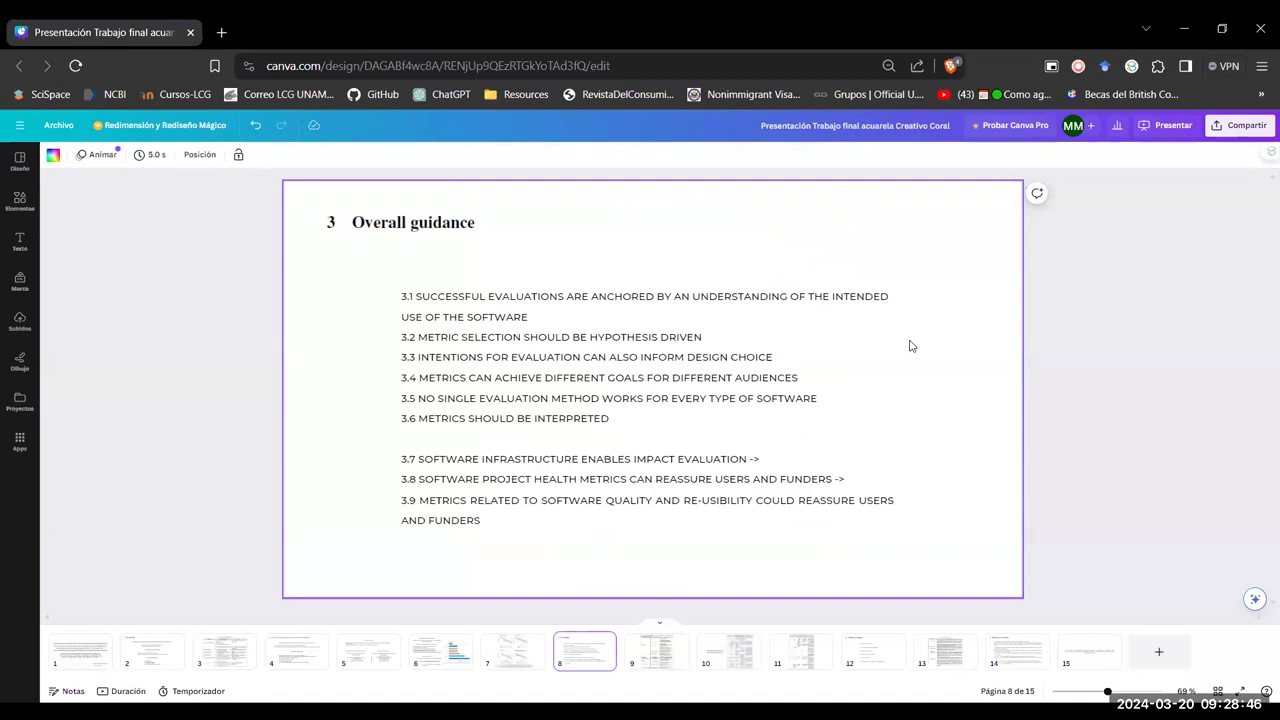
click(728, 651)
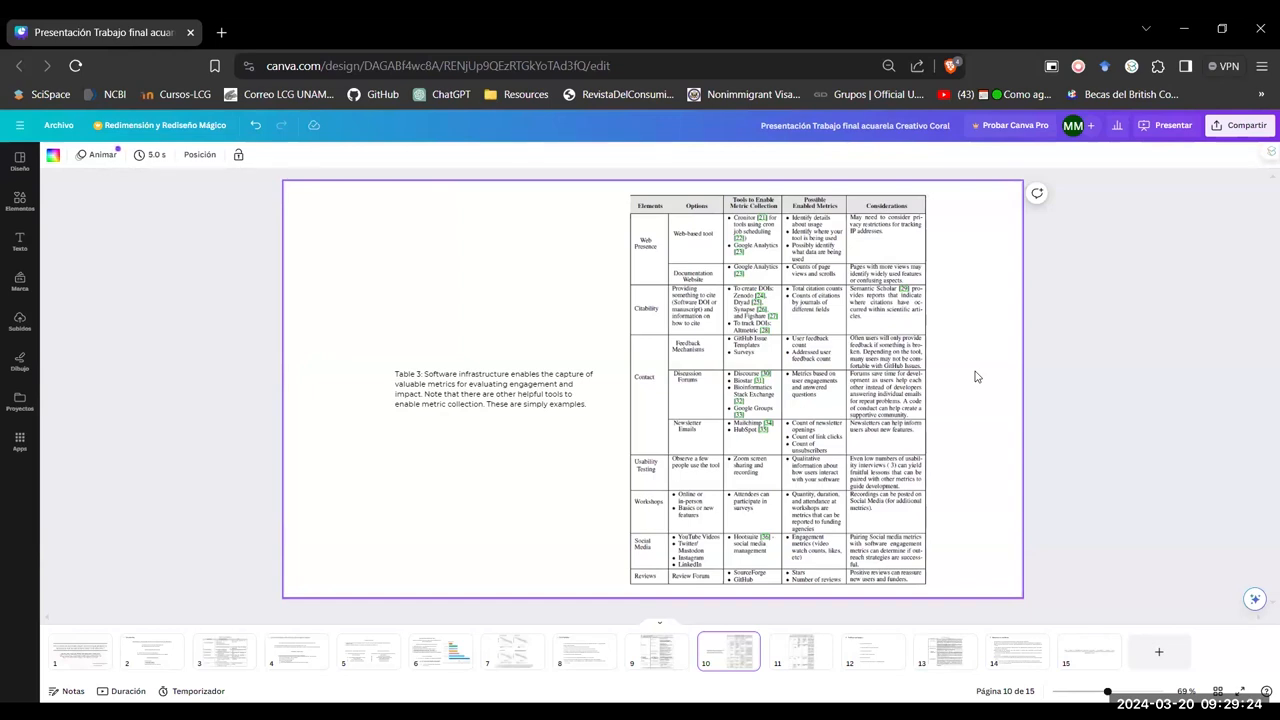
click(702, 249)
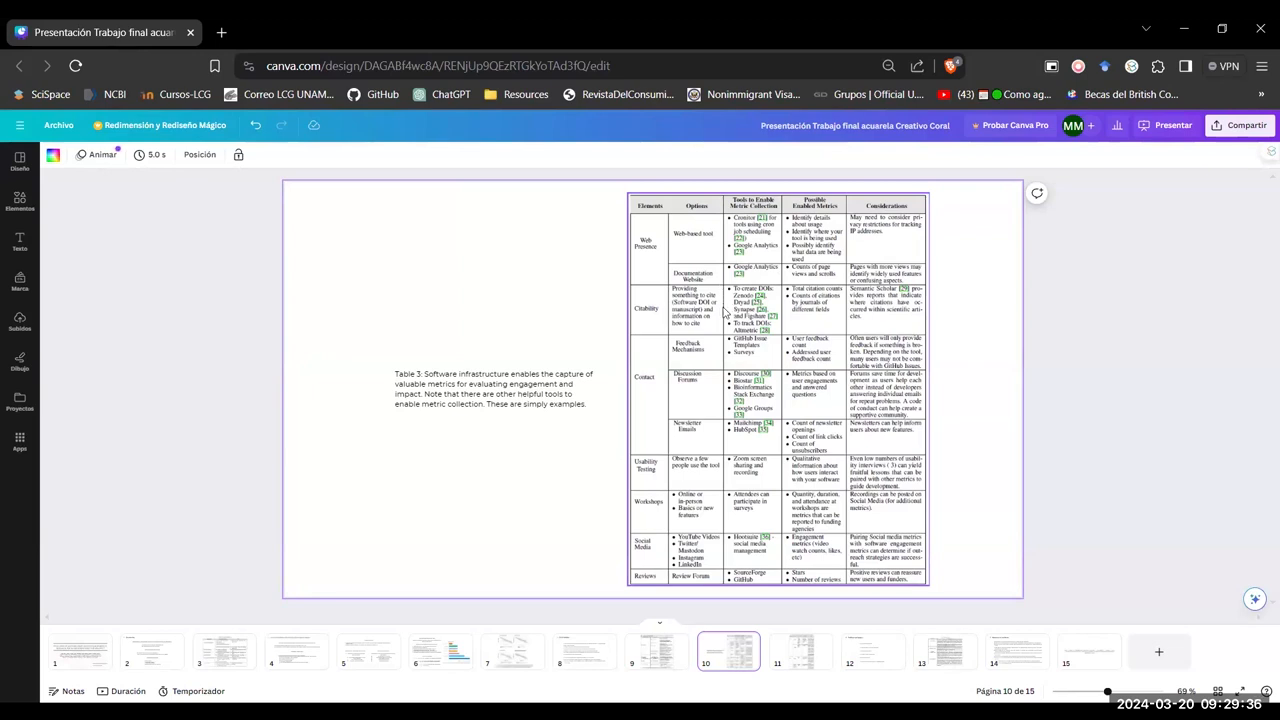
mouse_move(719, 313)
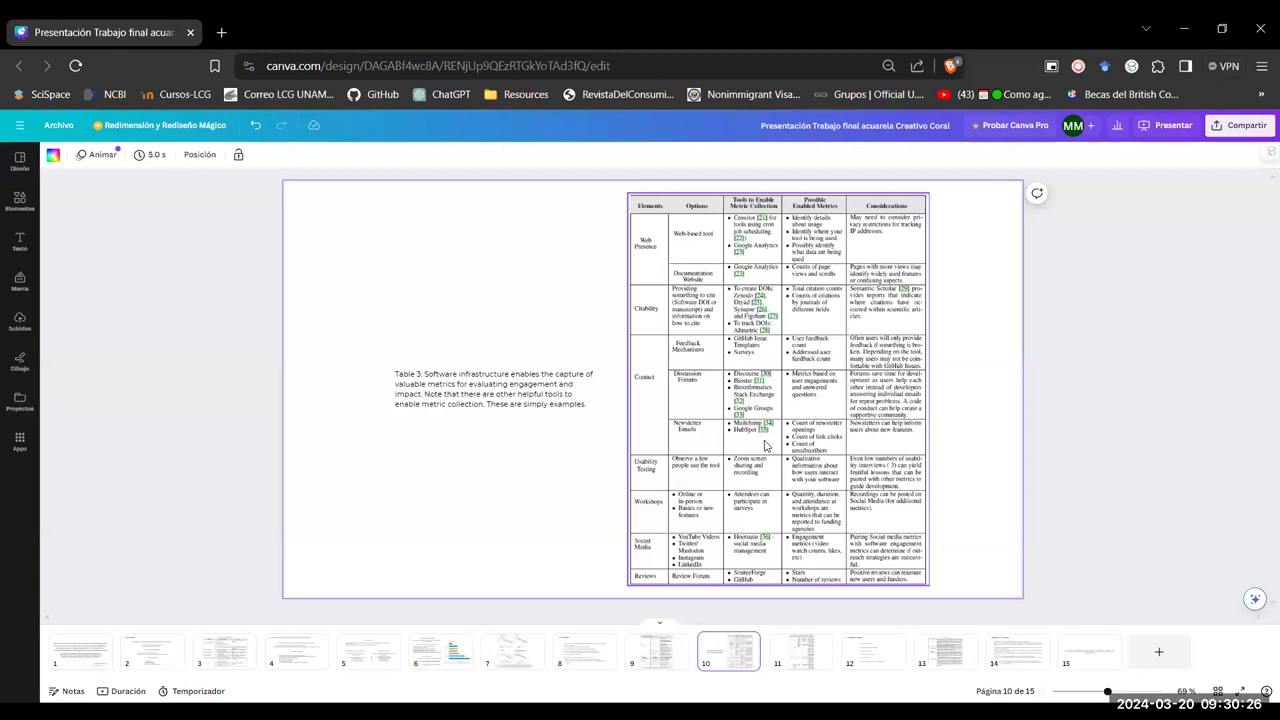
mouse_move(761, 474)
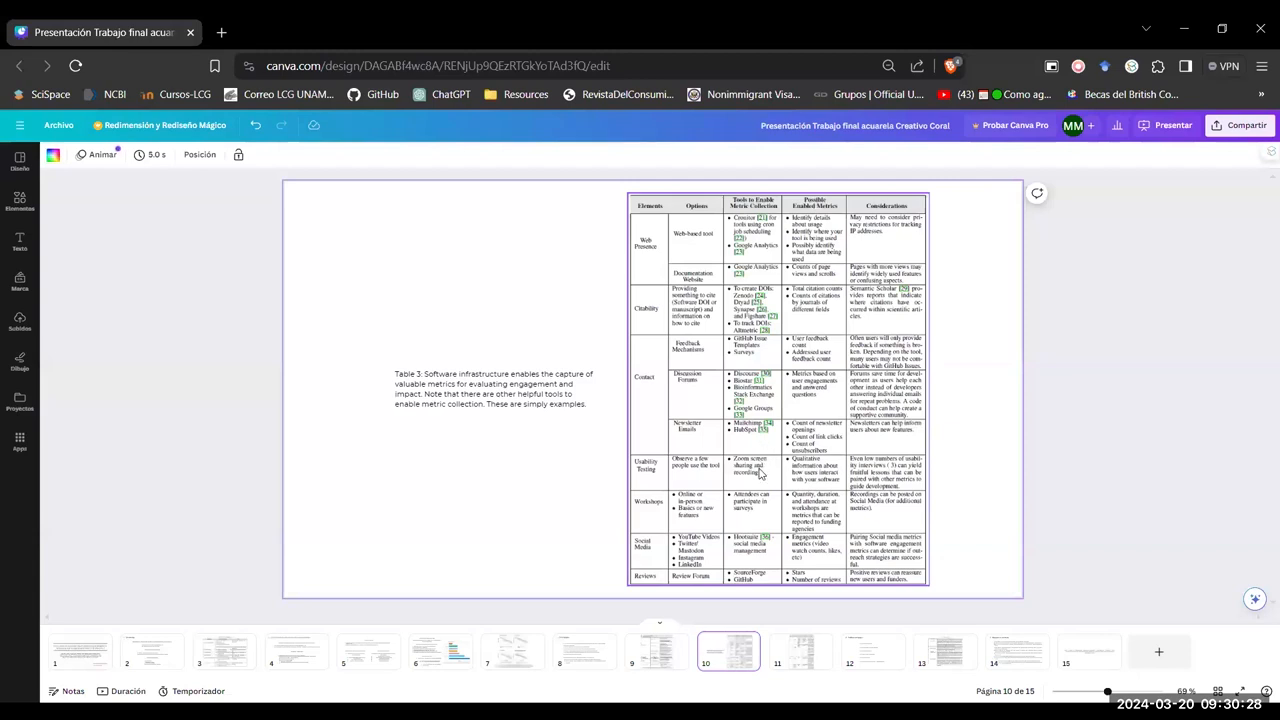
mouse_move(773, 474)
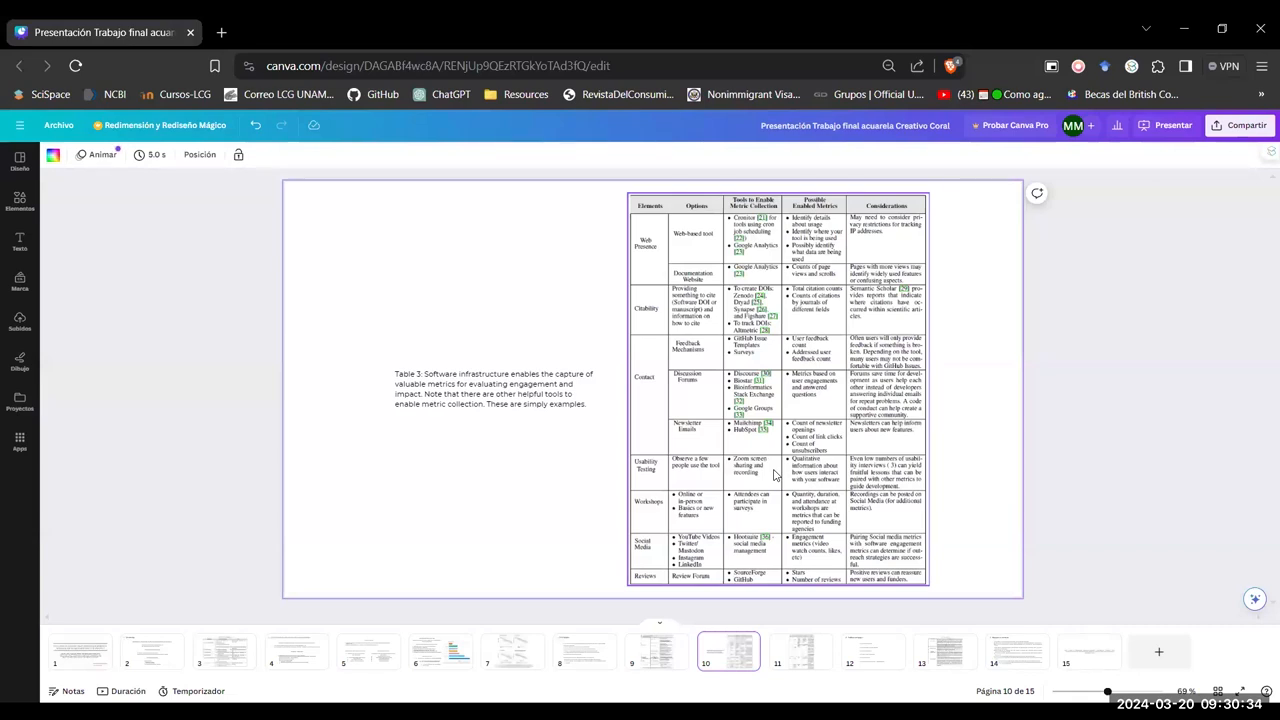
mouse_move(710, 512)
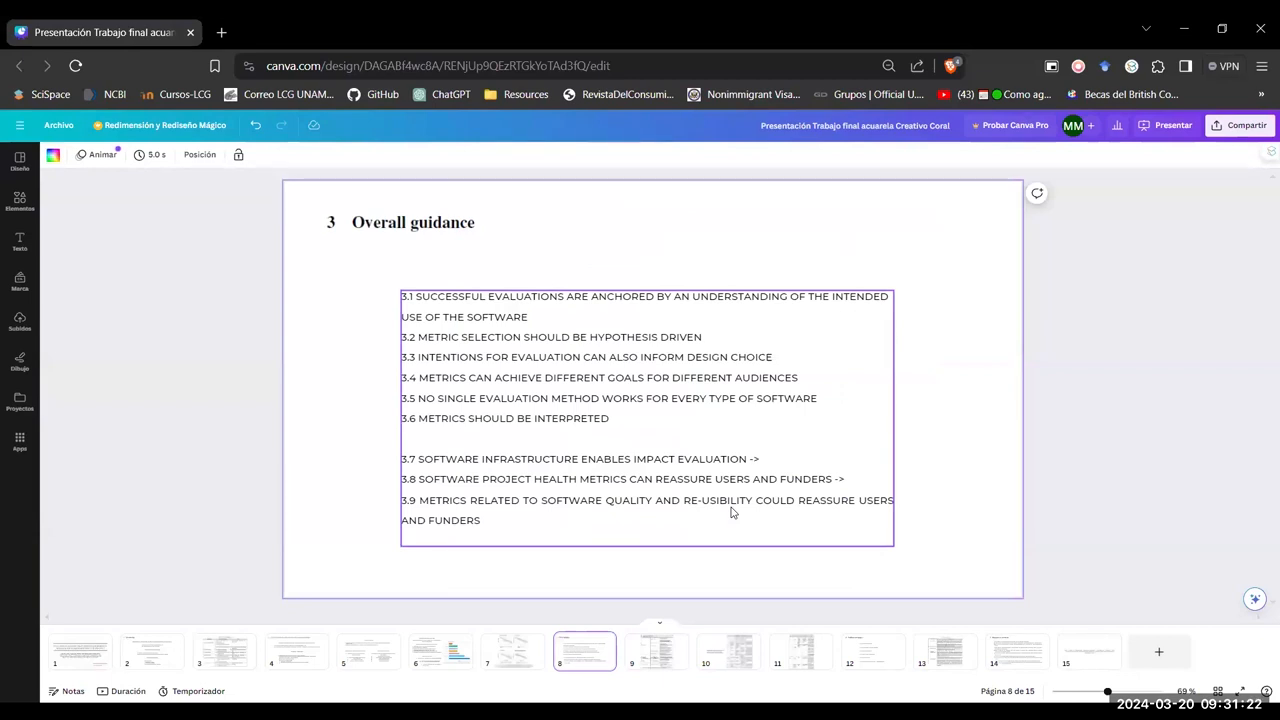
- Switch to slide 11 showing Table 4 on software health infrastructure and metrics
click(800, 651)
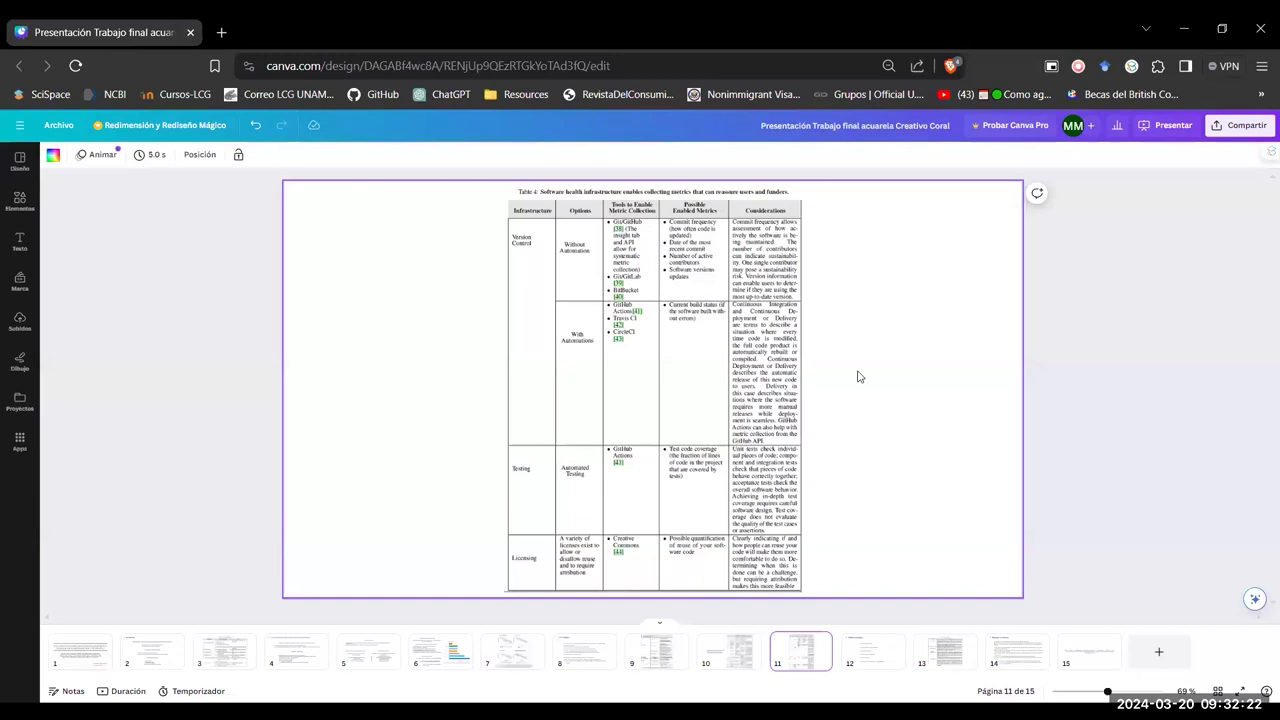
- Switch to slide 12, Challenges and nuances, listing points 4.1 to 4.6
click(872, 651)
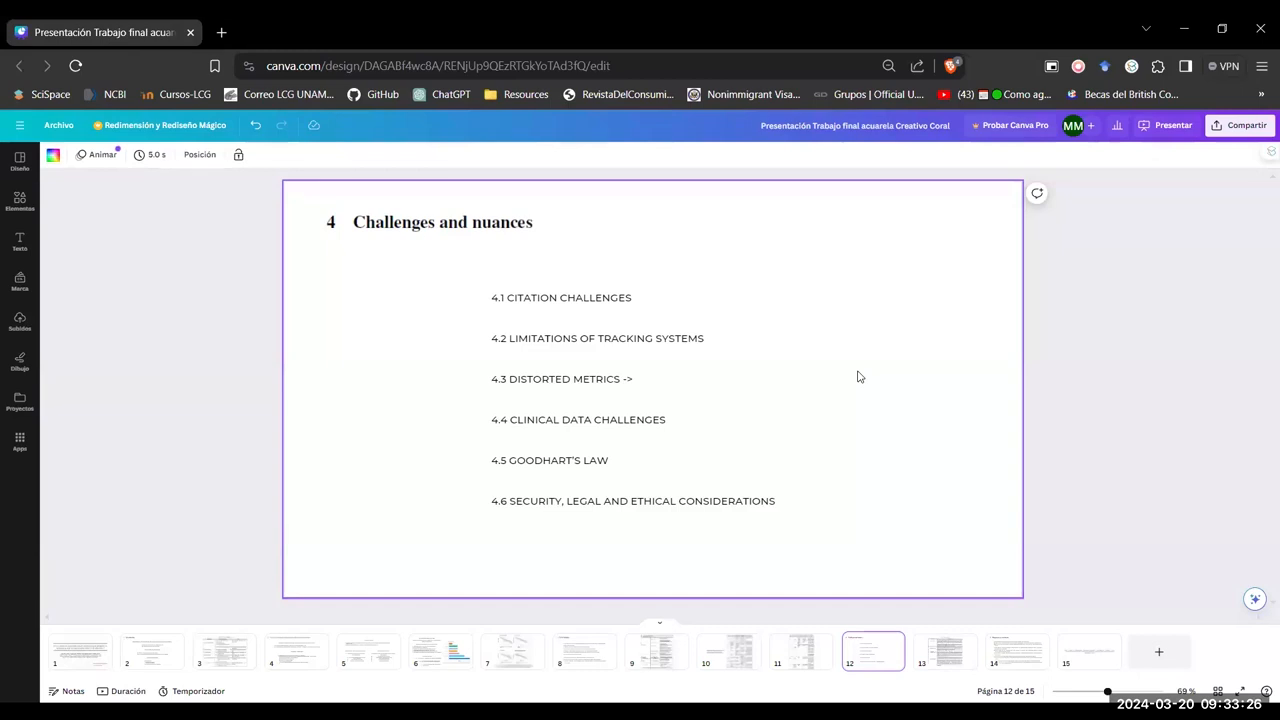
mouse_move(873, 377)
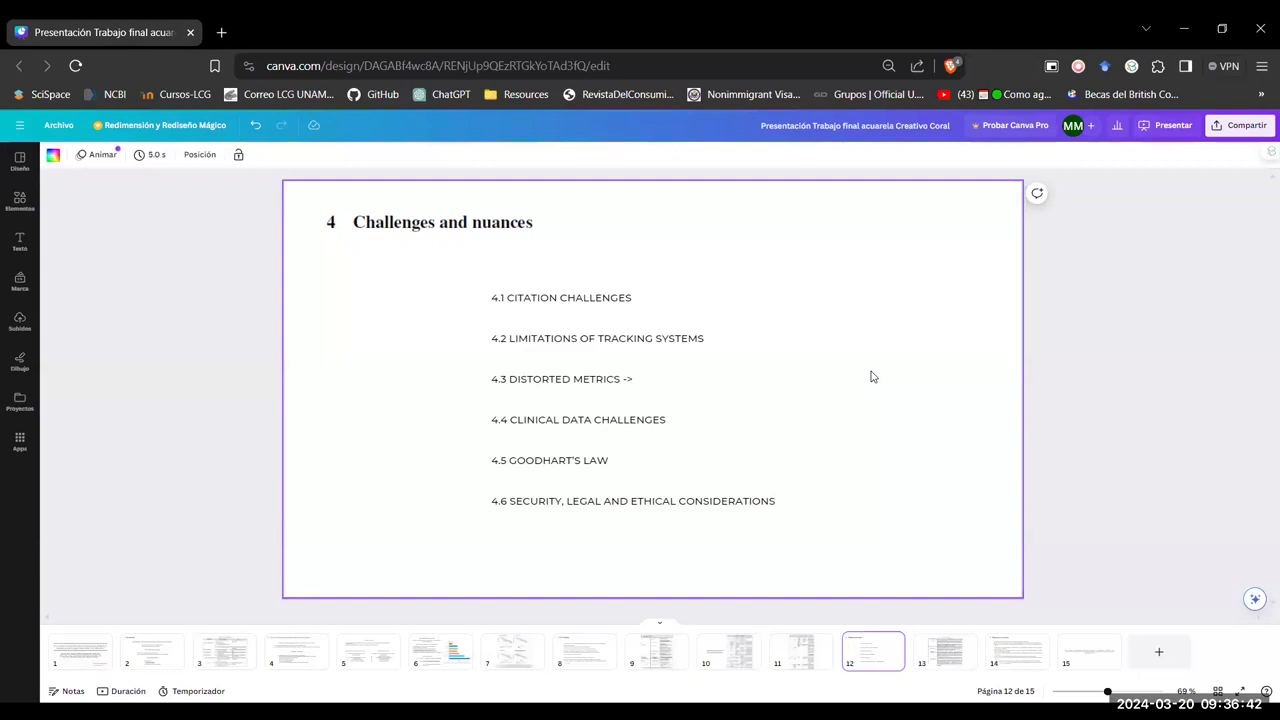
- Switch to slide 13 showing Table 5 on distorted metrics
click(944, 651)
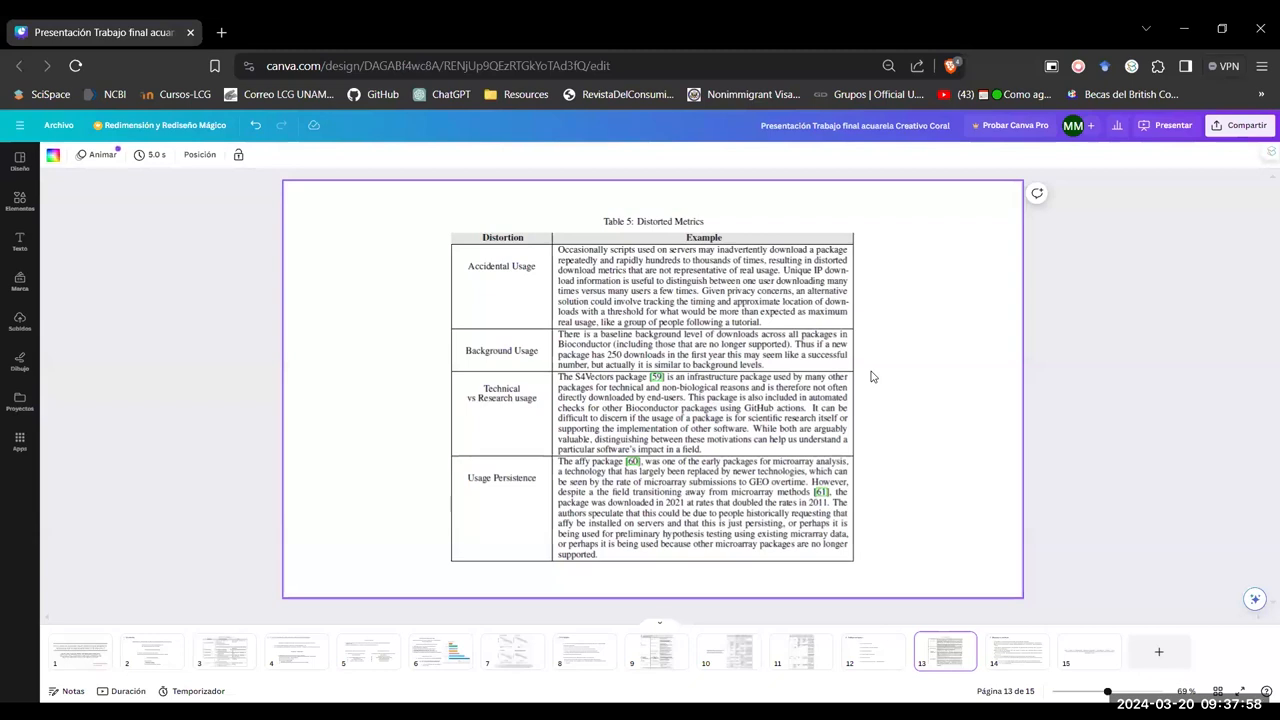
- Go back to slide 12, the Challenges and nuances overview
click(872, 651)
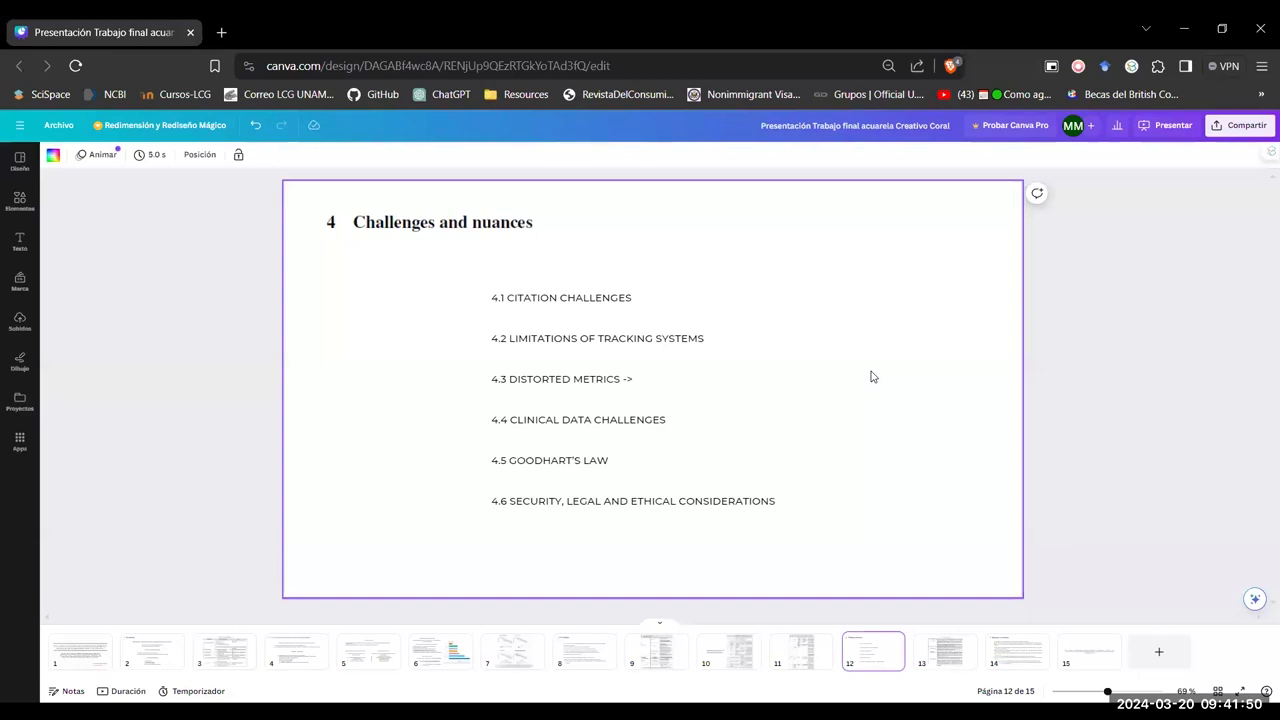
- Advance to slide 14's discussion and conclusion, then to slide 15 citing Afiaz et al. 2023
click(1017, 651)
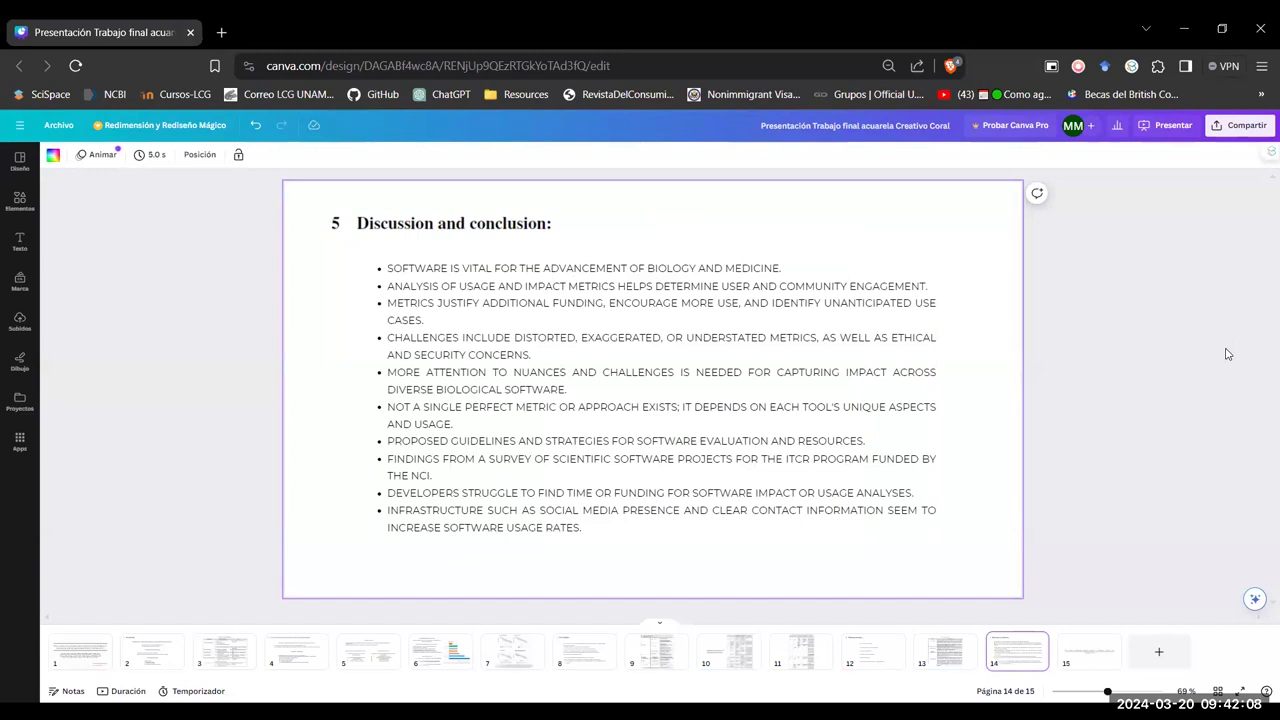
mouse_move(1239, 482)
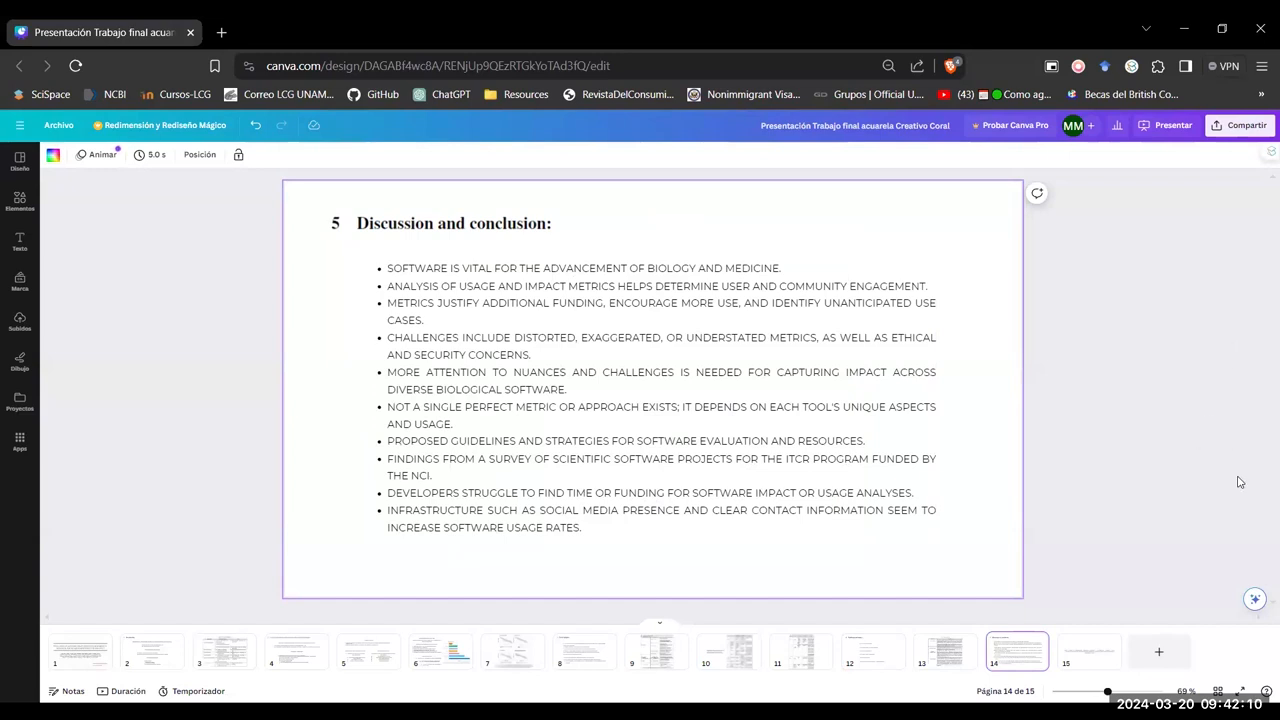
mouse_move(1261, 373)
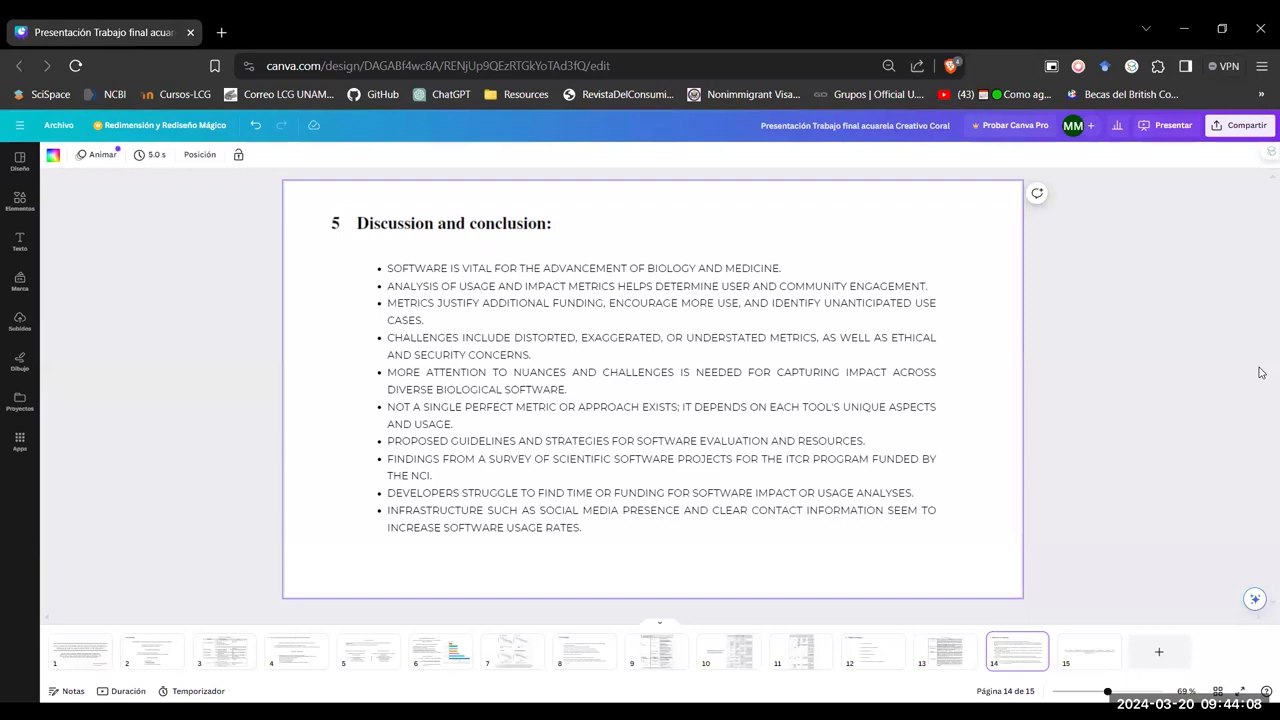
click(1089, 651)
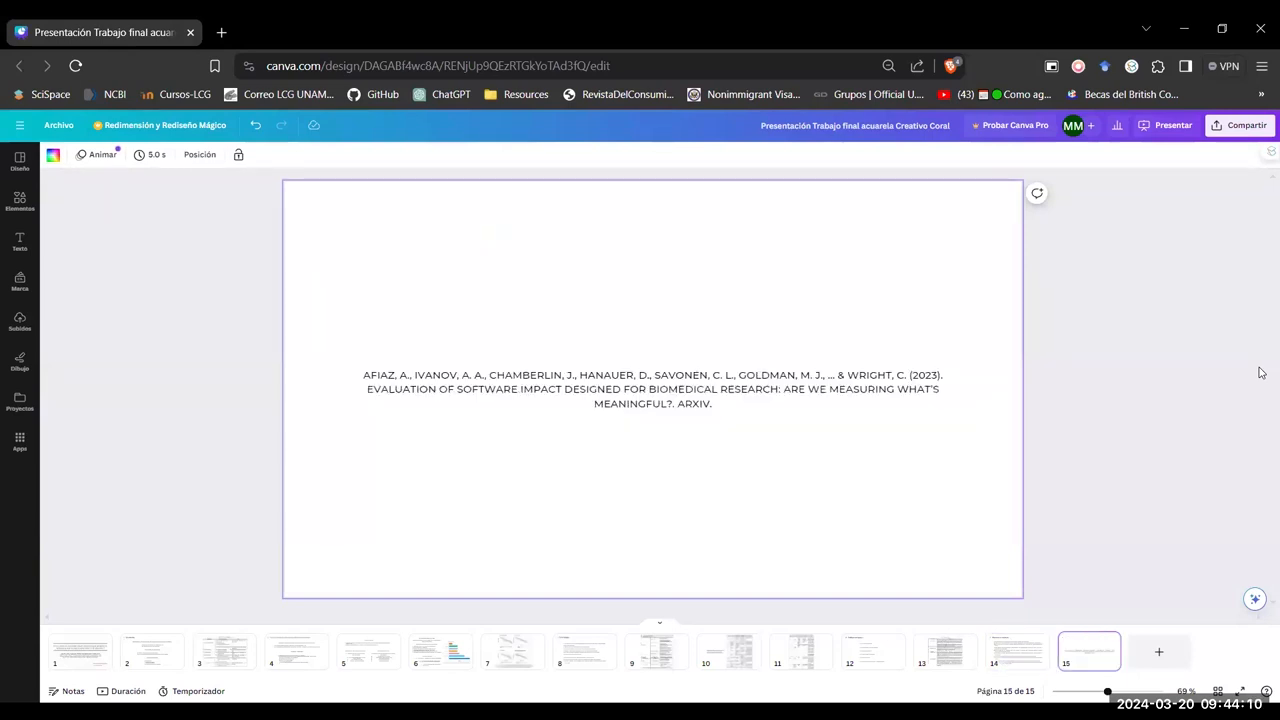